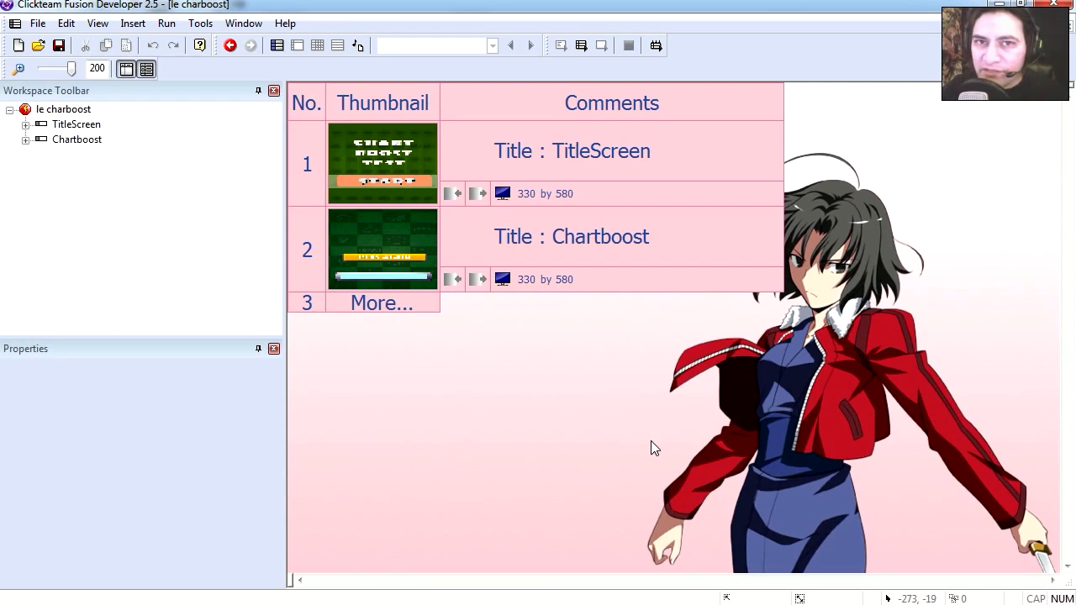
mouse_move(579, 403)
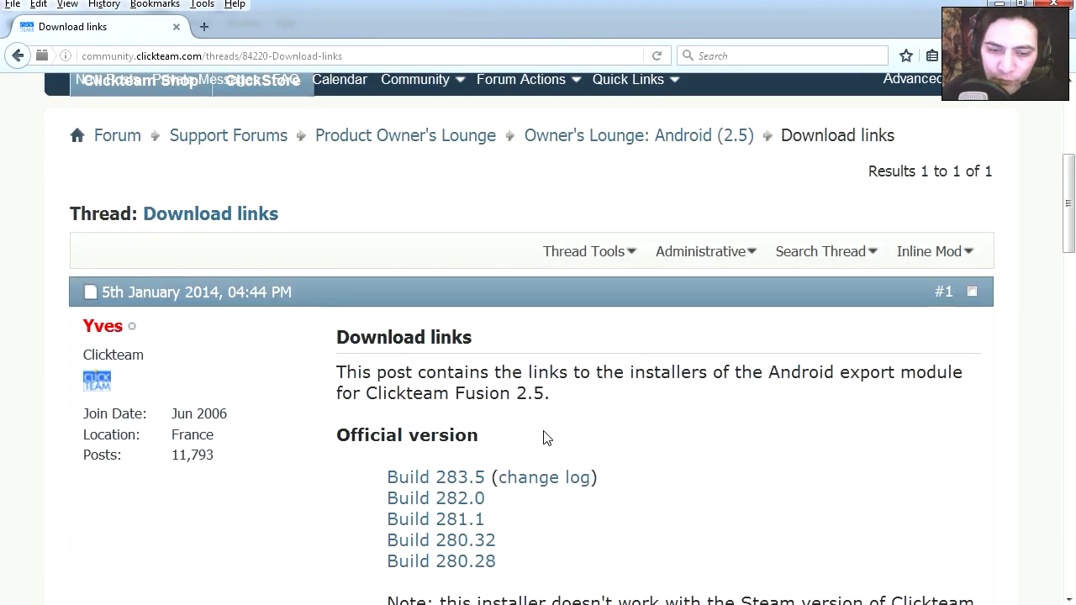
Step: Open the Chartboost frame from the storyboard for editing
scroll(down, 3)
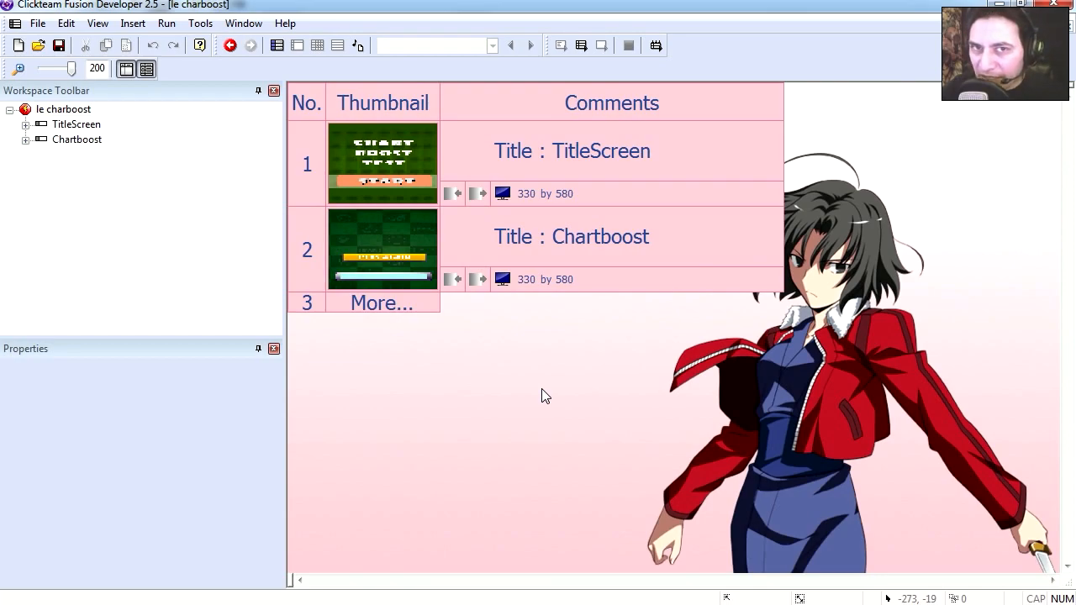
mouse_move(681, 421)
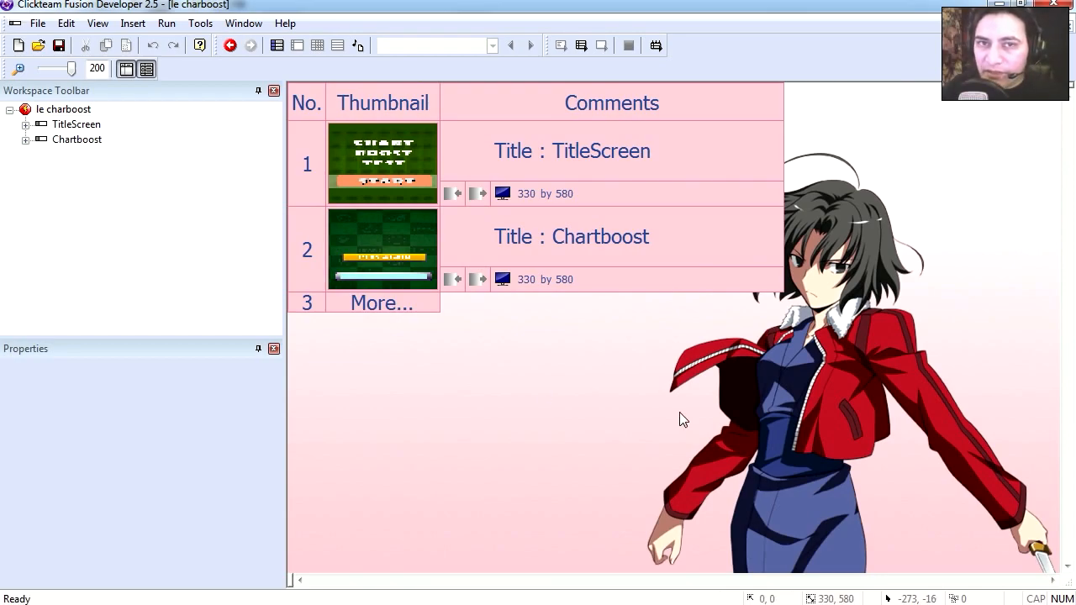
double_click(384, 165)
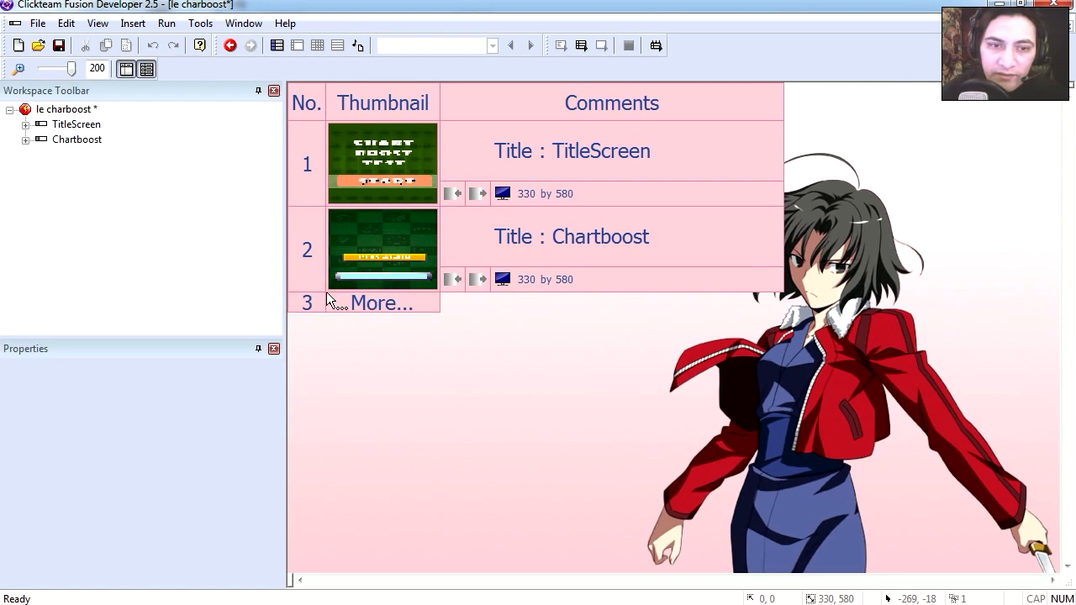
double_click(383, 245)
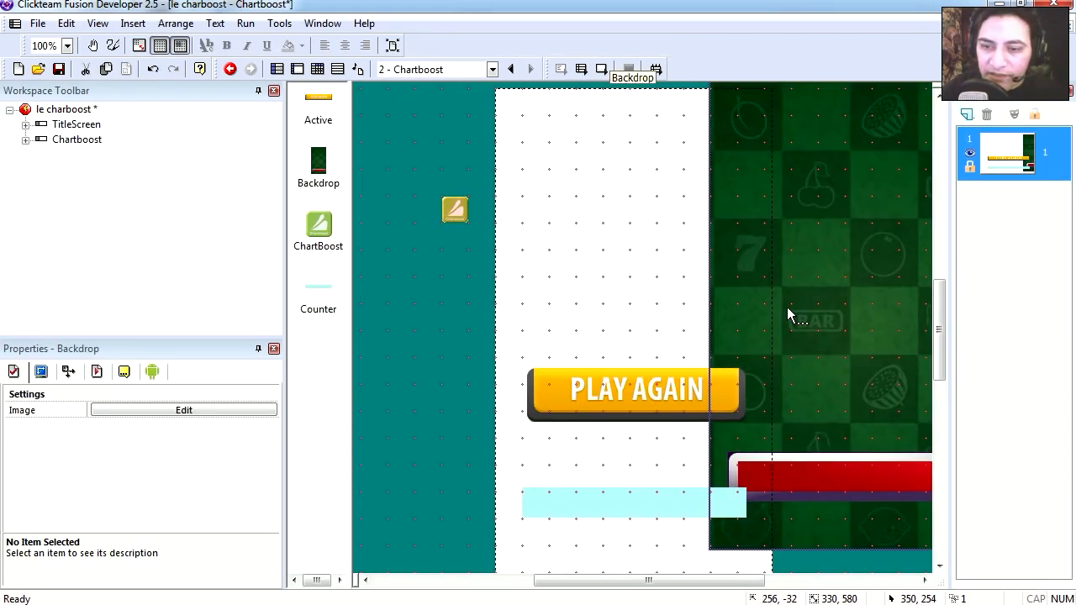
Step: Inspect the loading counter, the PLAY AGAIN button and the ChartBoost object's app id and signature
click(632, 501)
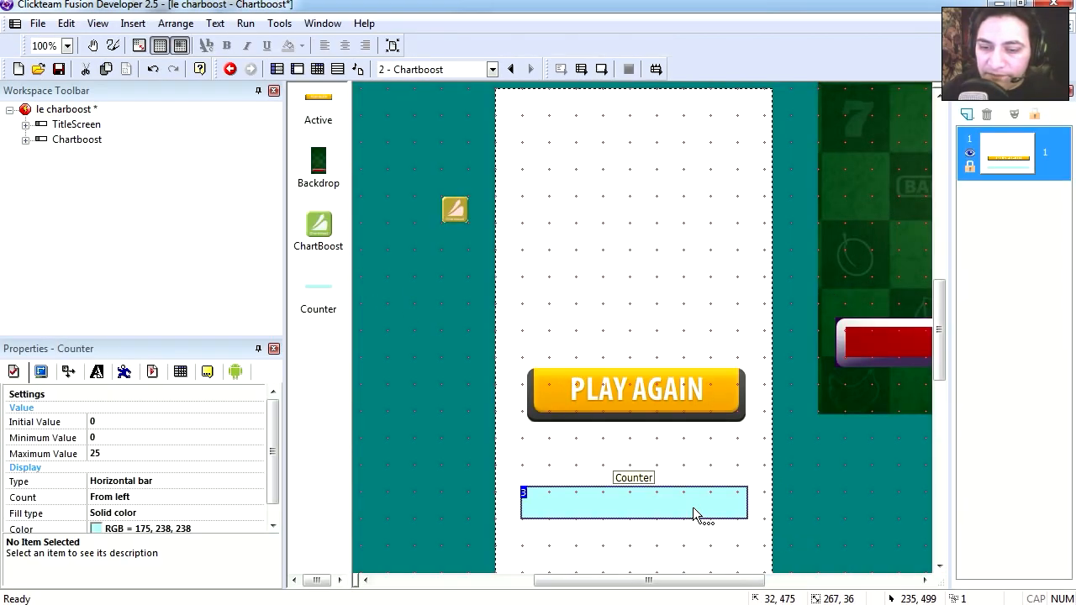
click(636, 394)
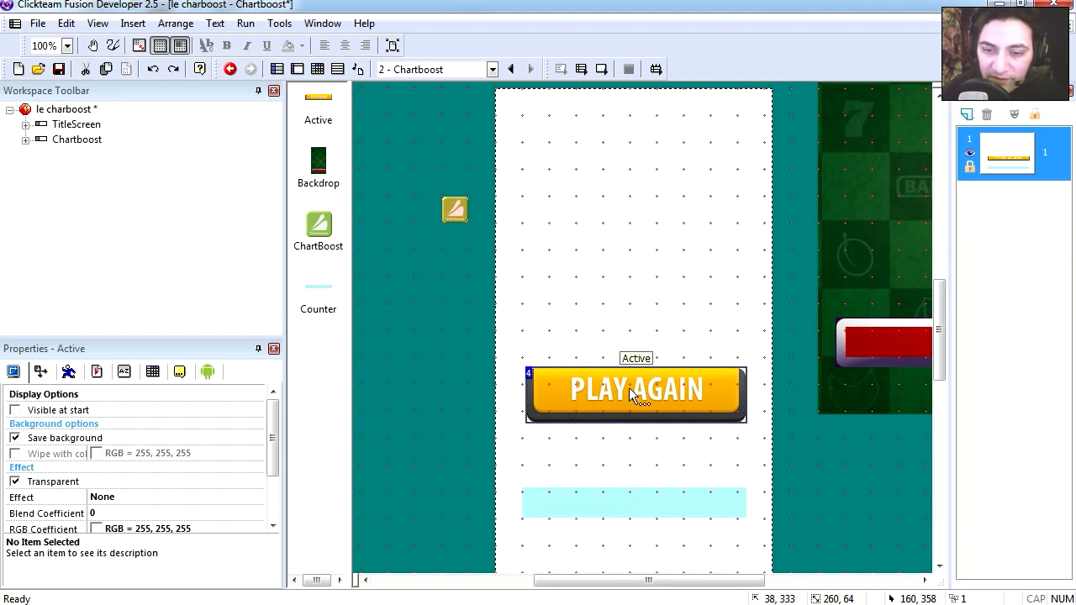
click(454, 208)
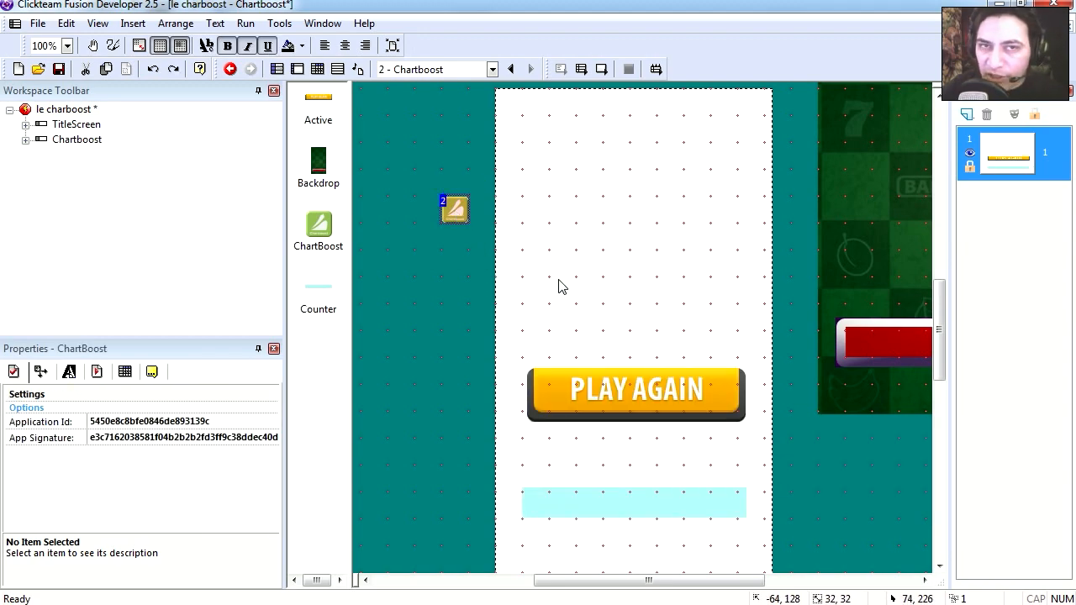
mouse_move(630, 261)
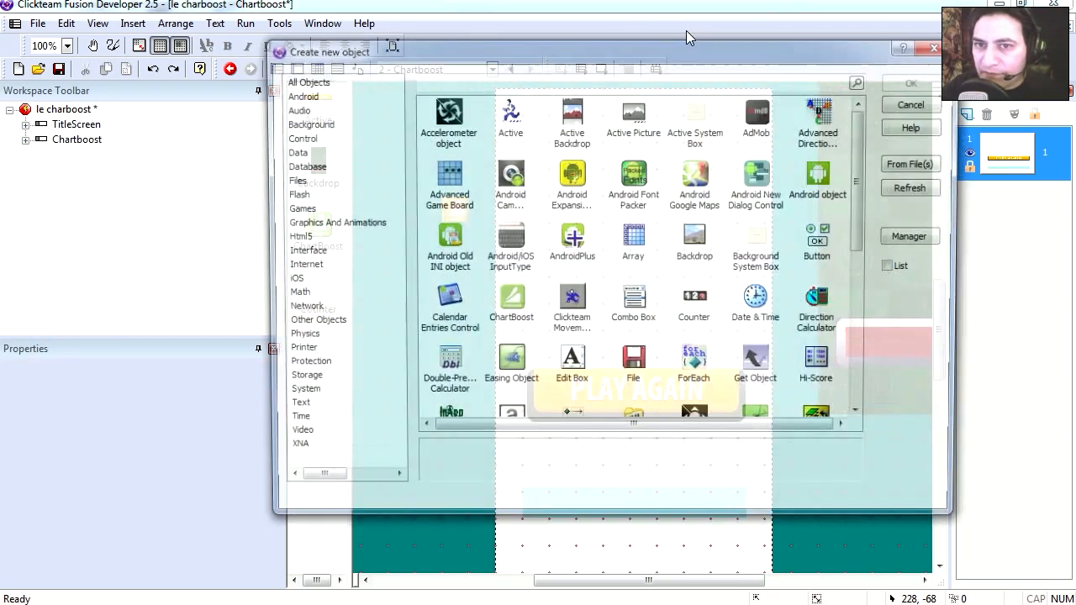
click(302, 96)
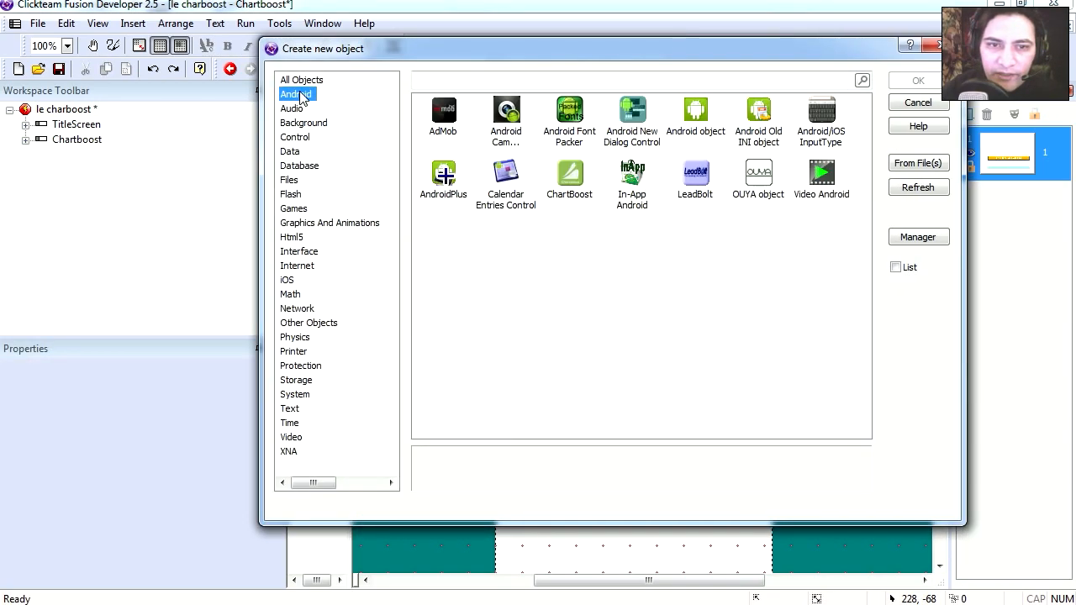
click(568, 172)
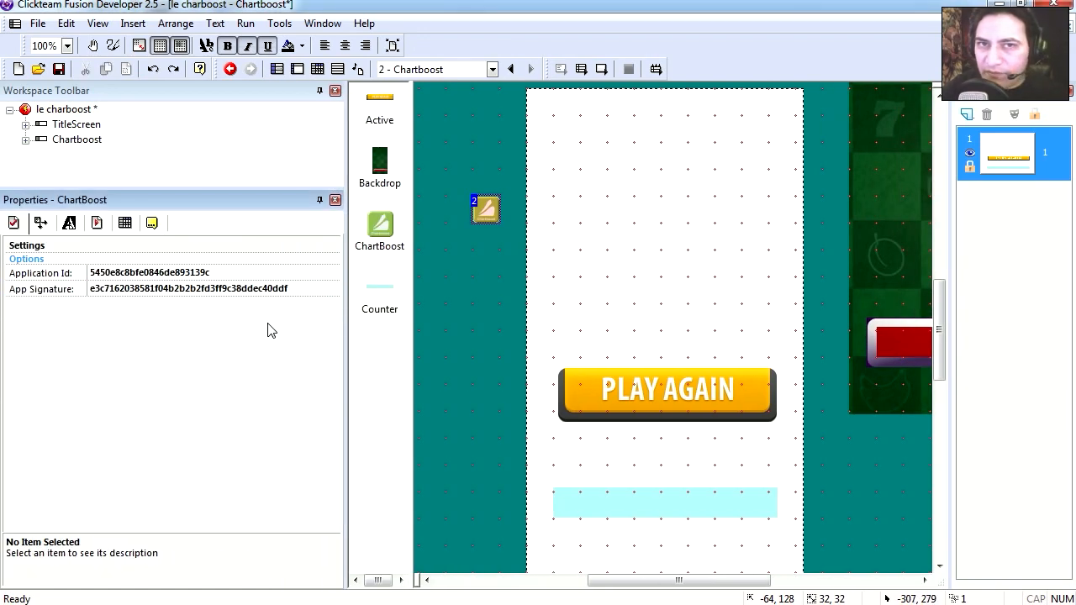
mouse_move(276, 347)
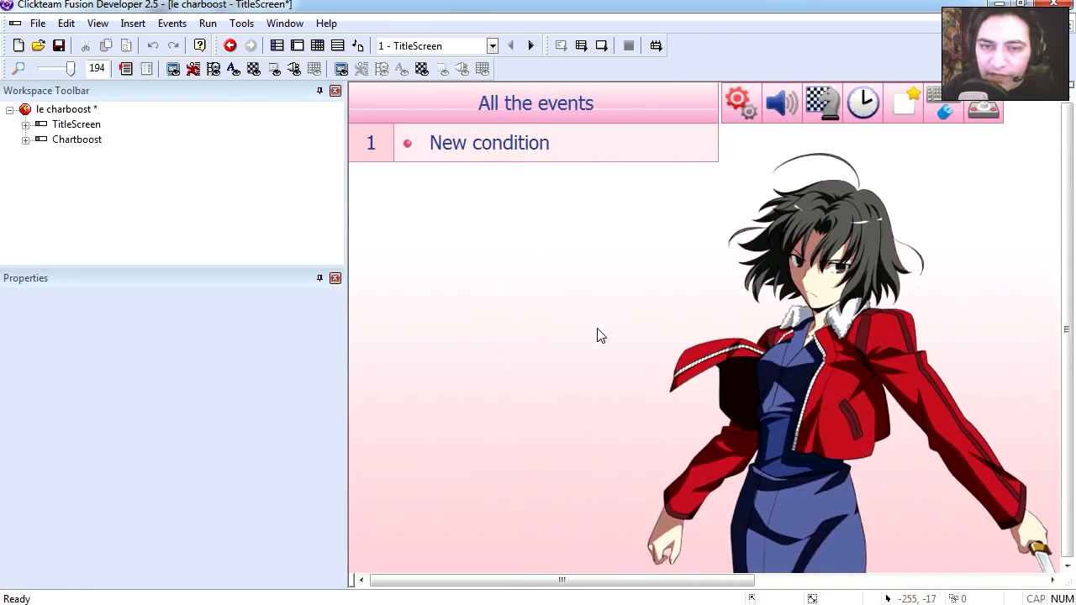
Step: Add a TitleScreen condition for a mouse click within a zone drawn over the START button
double_click(488, 142)
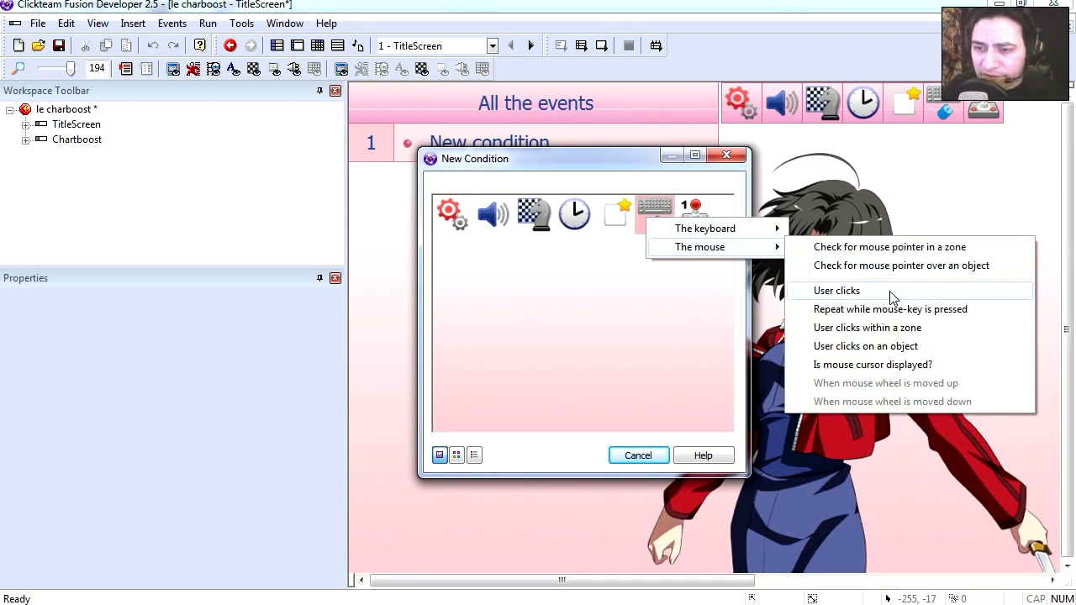
click(868, 328)
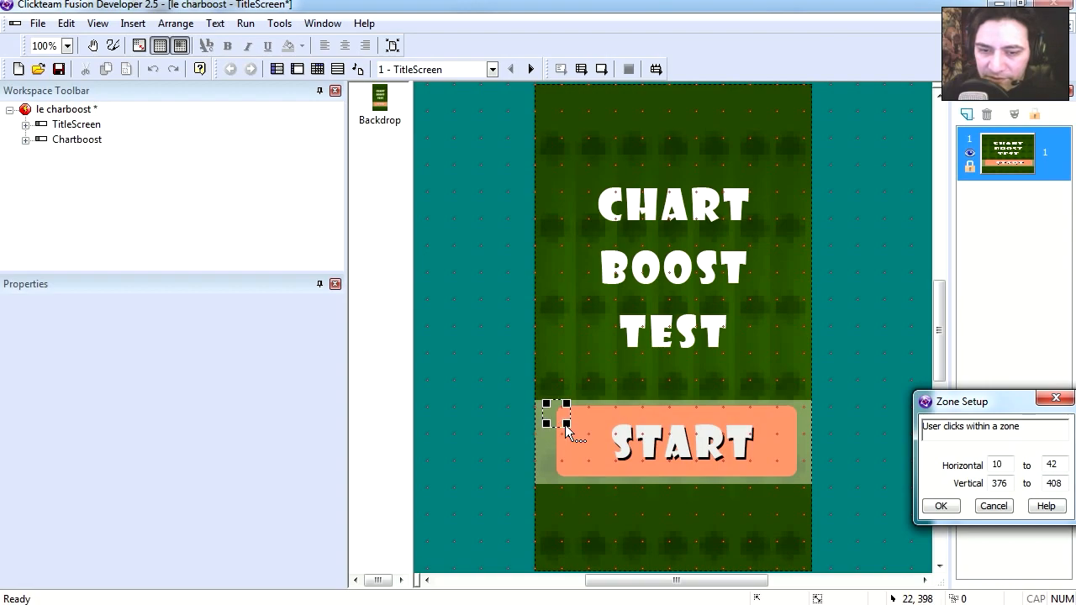
click(942, 504)
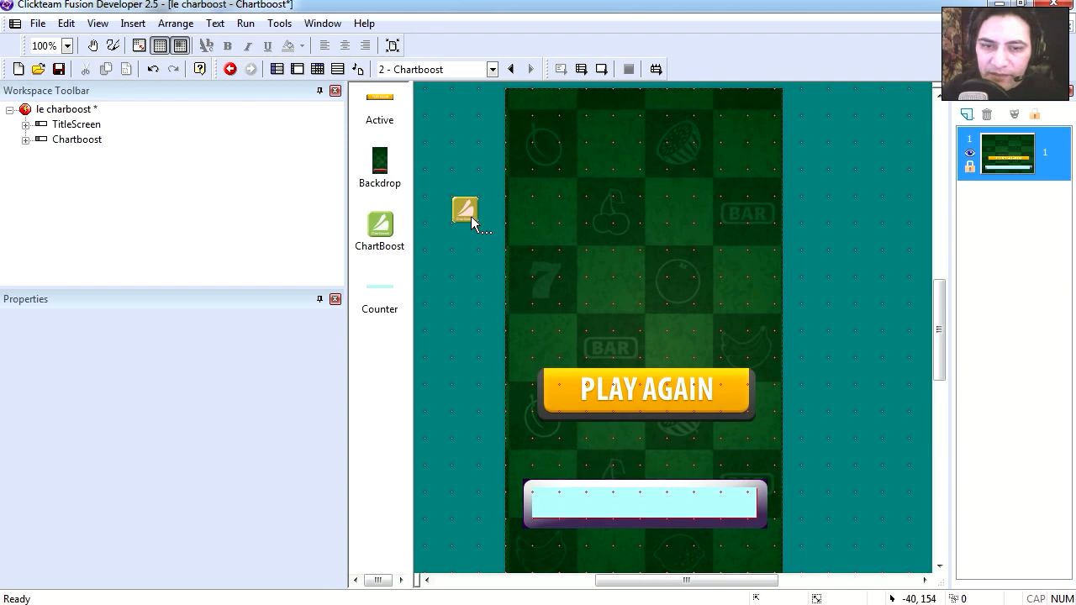
Step: Add a ChartBoost interstitial action to the Chartboost frame's Start of Frame event
click(464, 210)
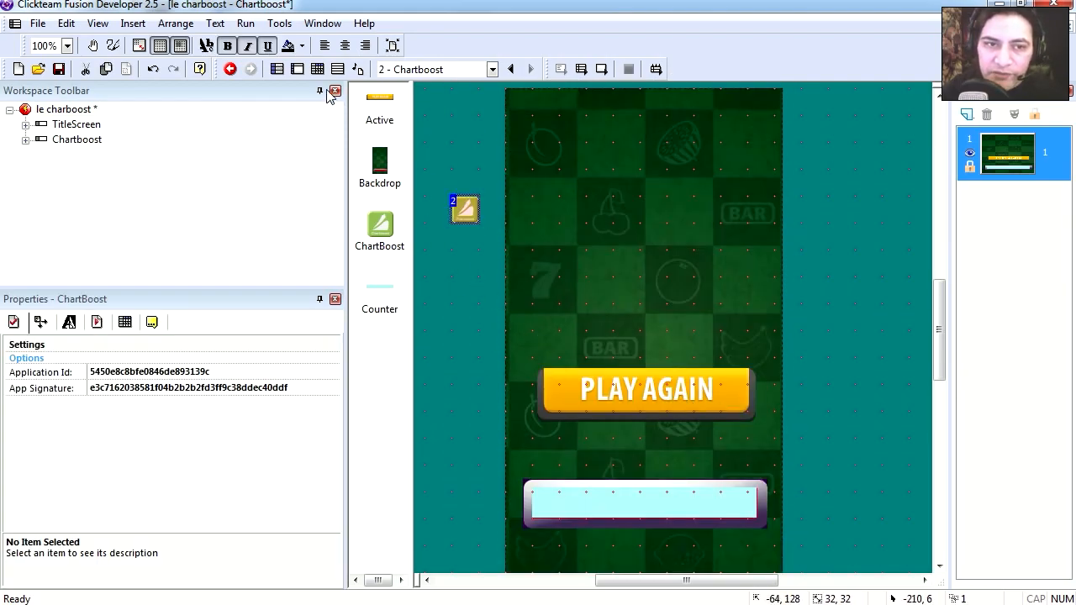
double_click(488, 142)
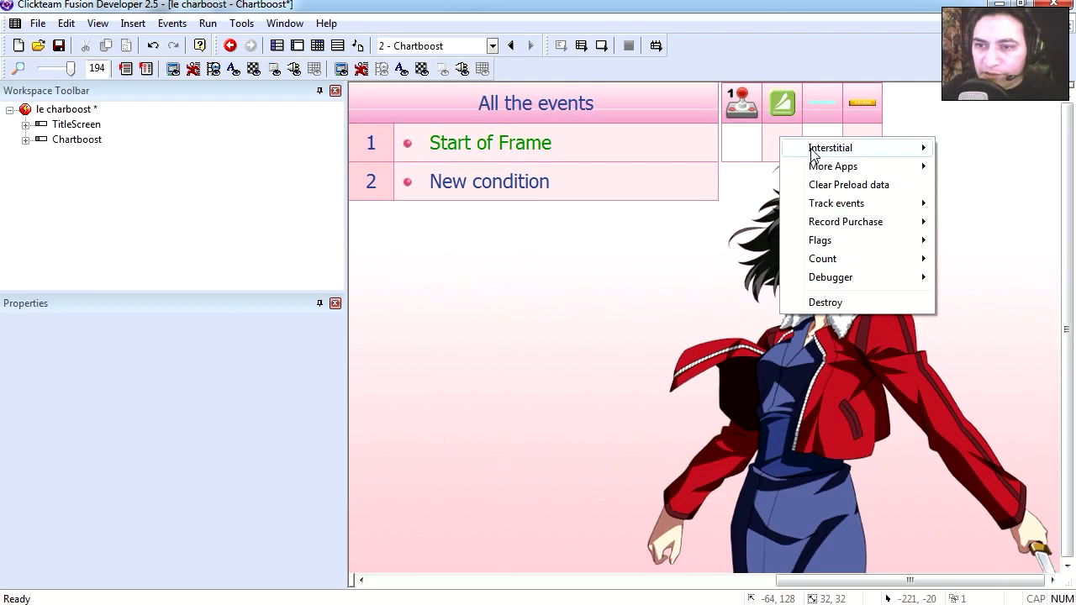
click(830, 148)
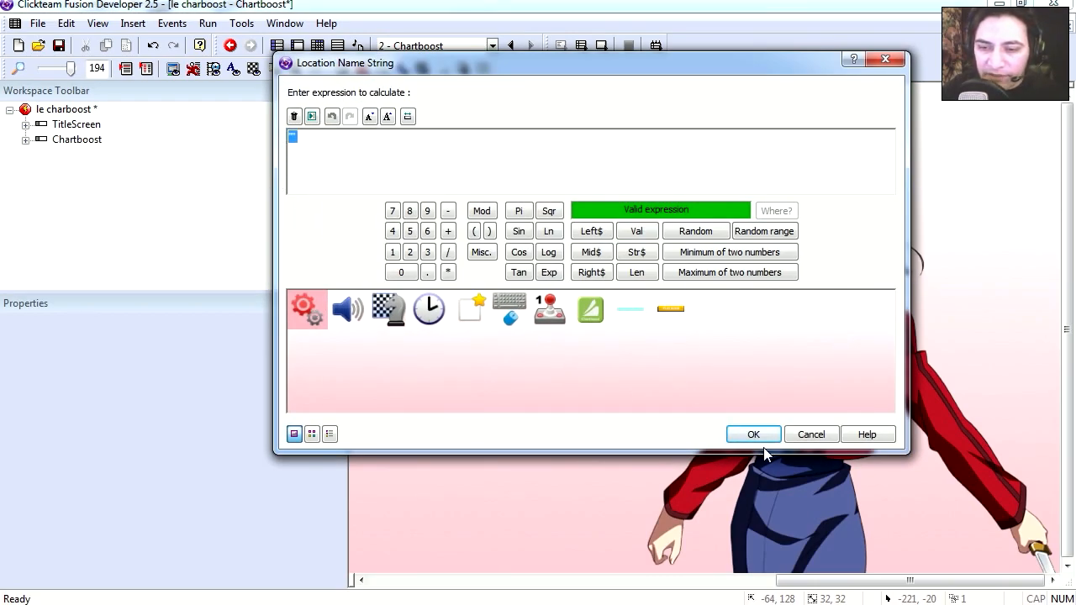
click(753, 434)
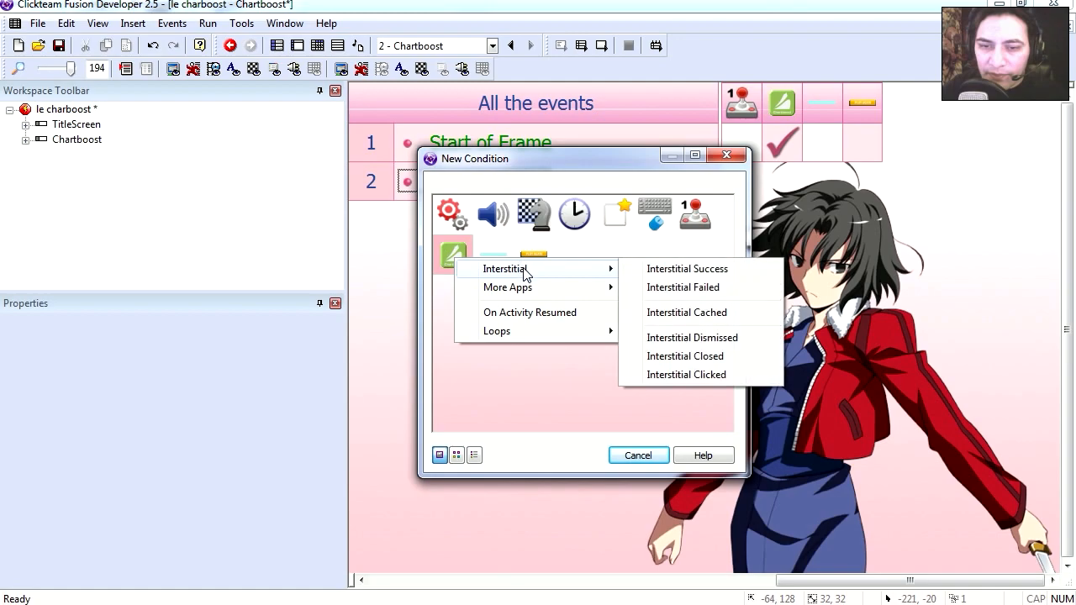
mouse_move(713, 323)
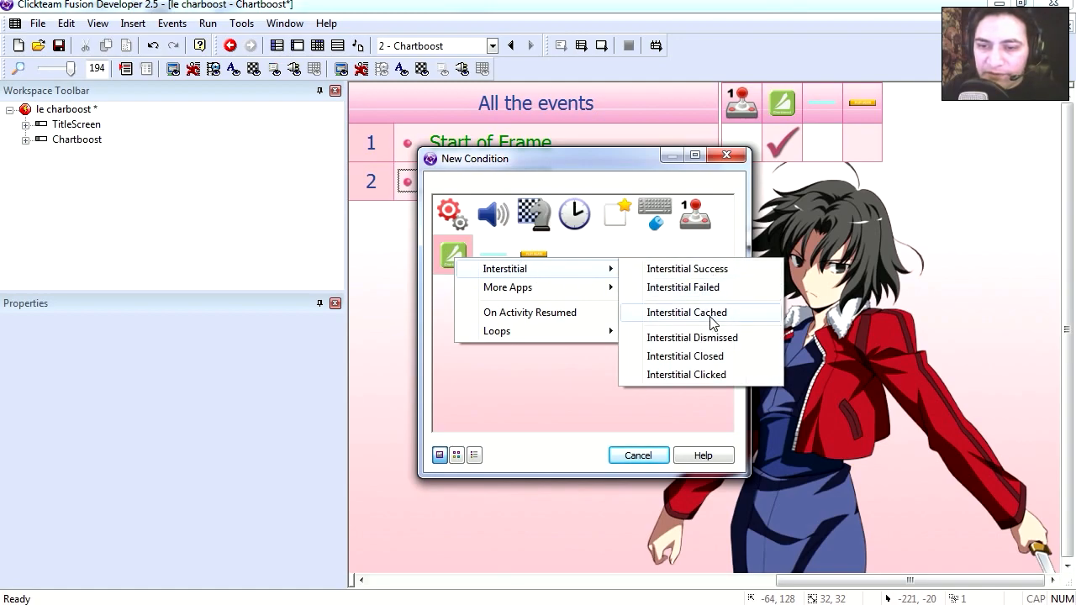
Step: Add an Interstitial Cached condition with location name "Default"
click(686, 311)
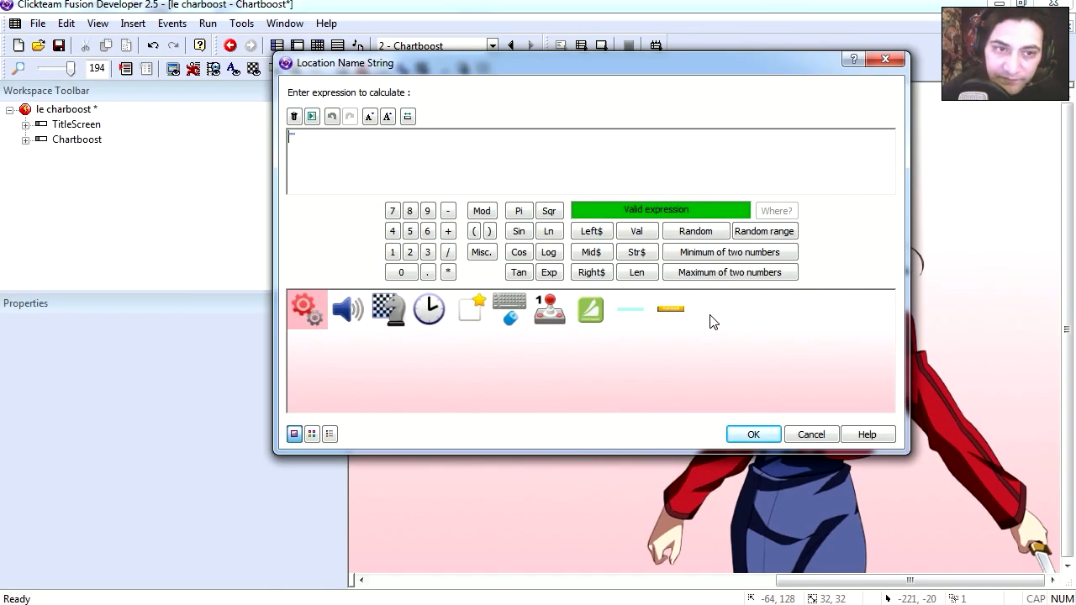
text("Defa)
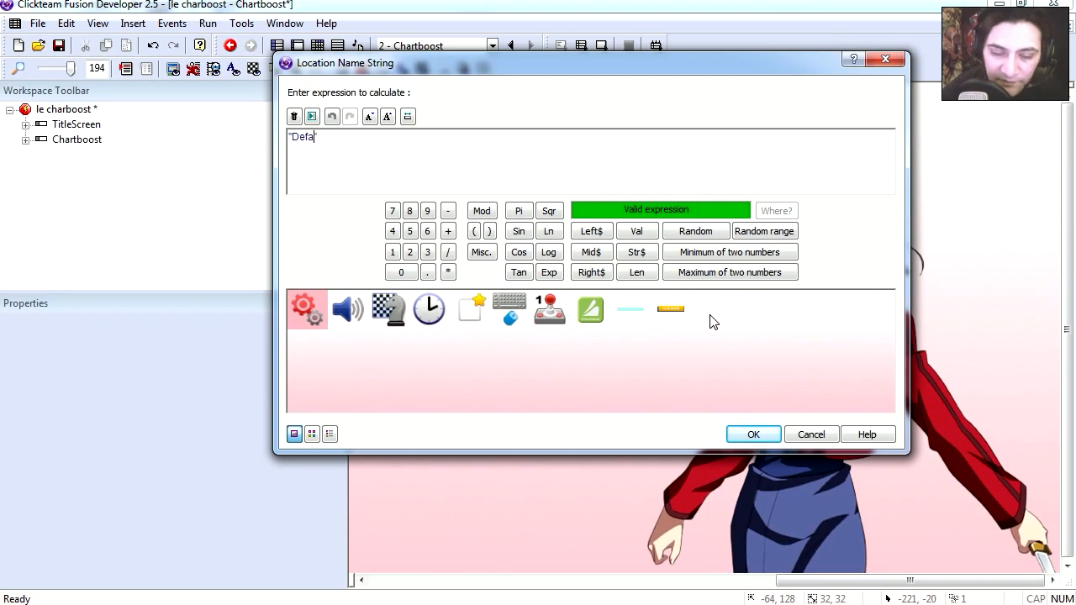
text(ult)
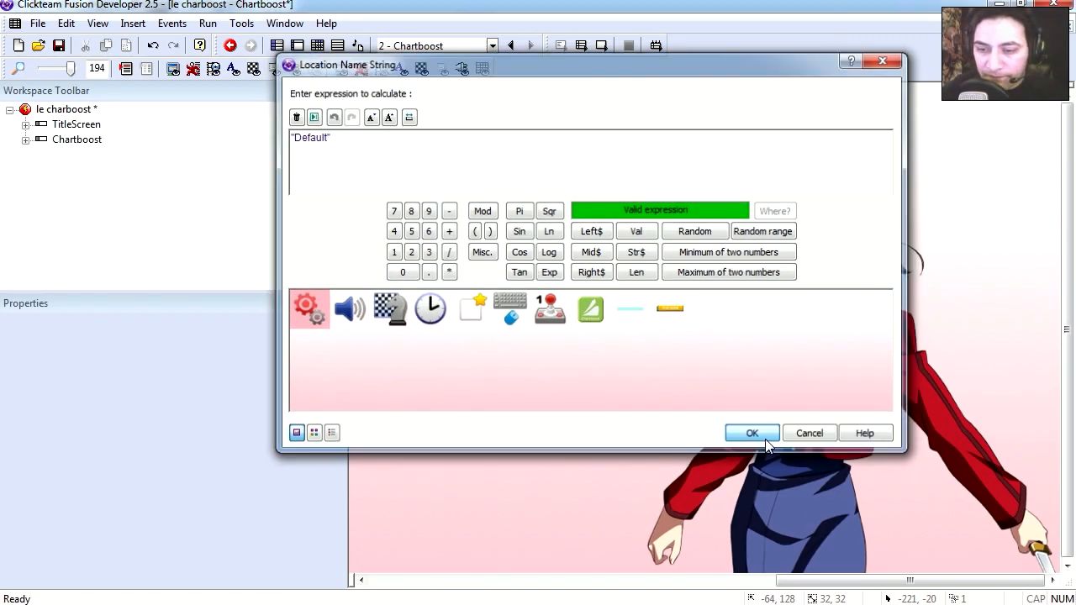
click(750, 434)
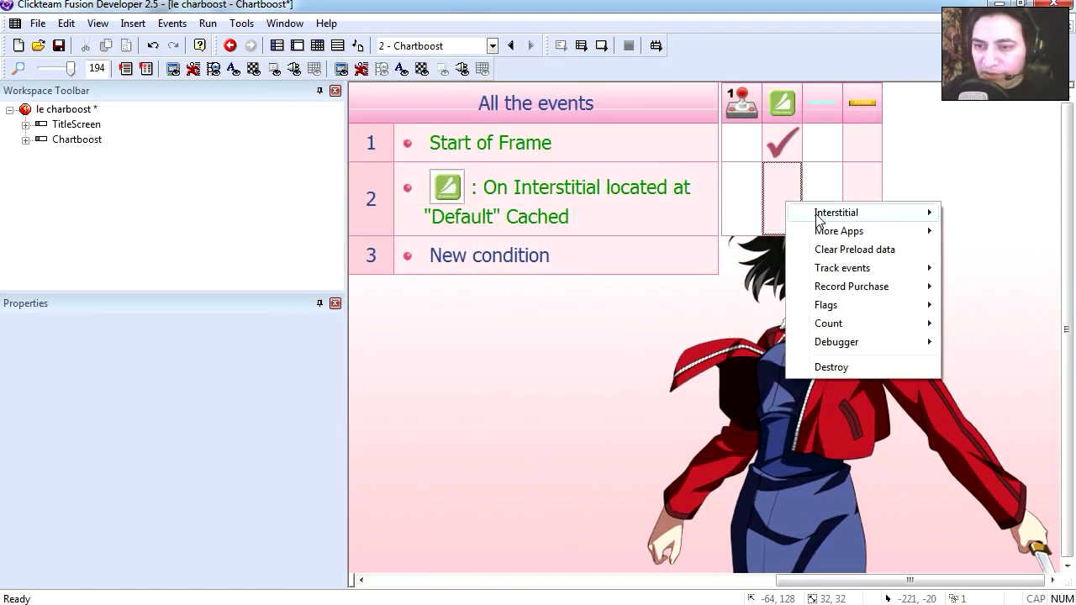
Step: Add an On Interstitial Failed condition with location name "Default"
click(836, 212)
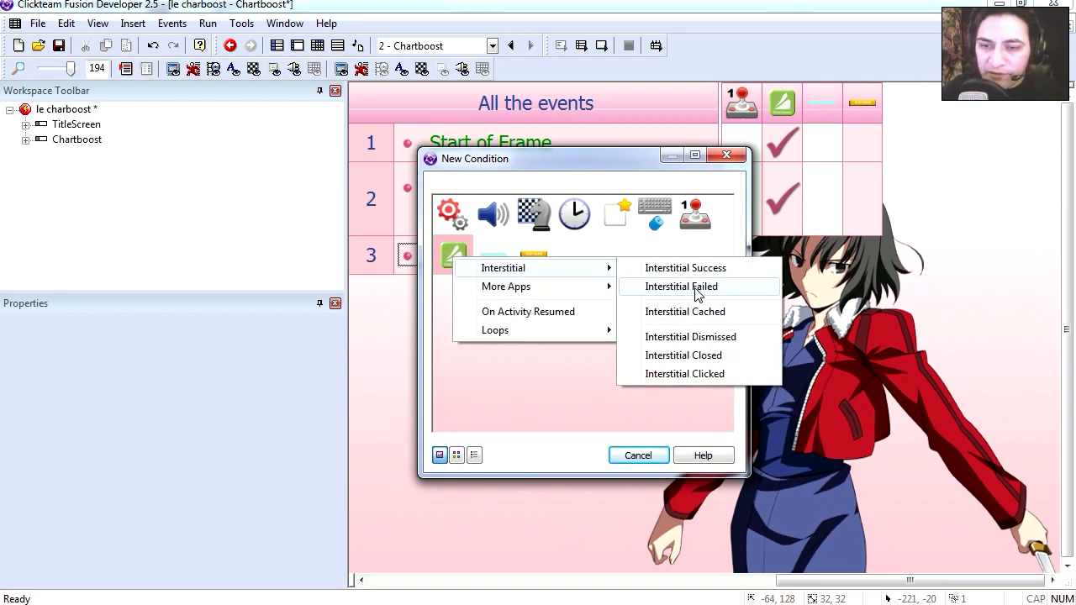
click(679, 286)
text("De)
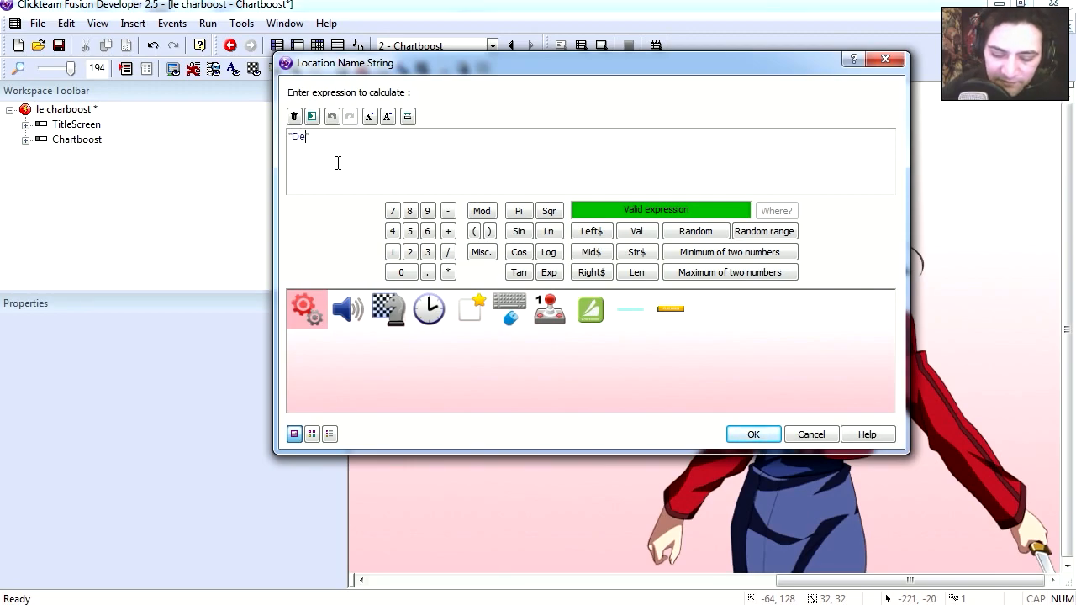
text(fault)
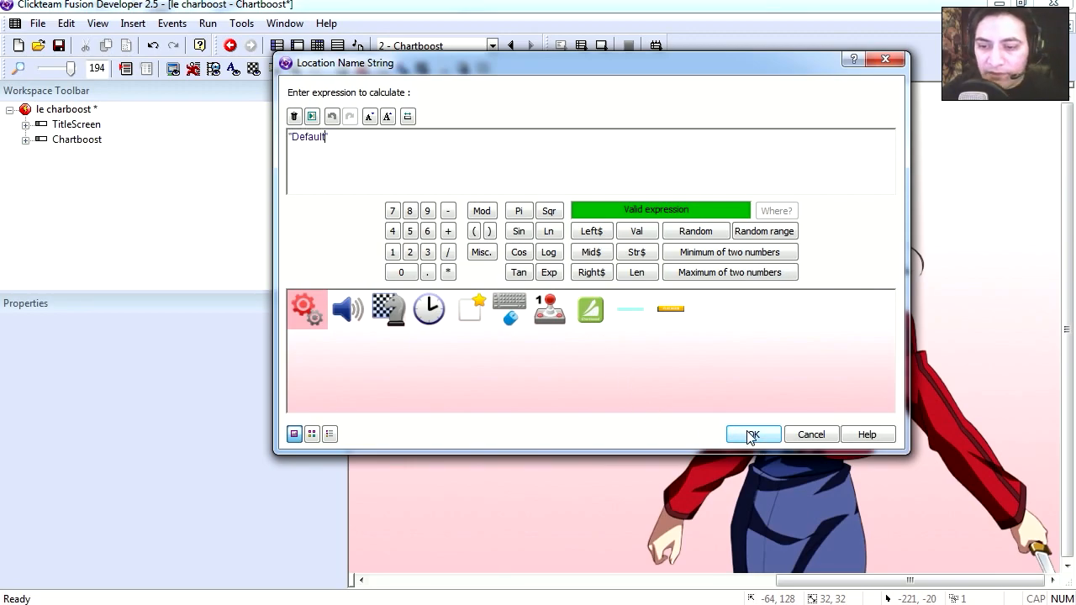
click(753, 434)
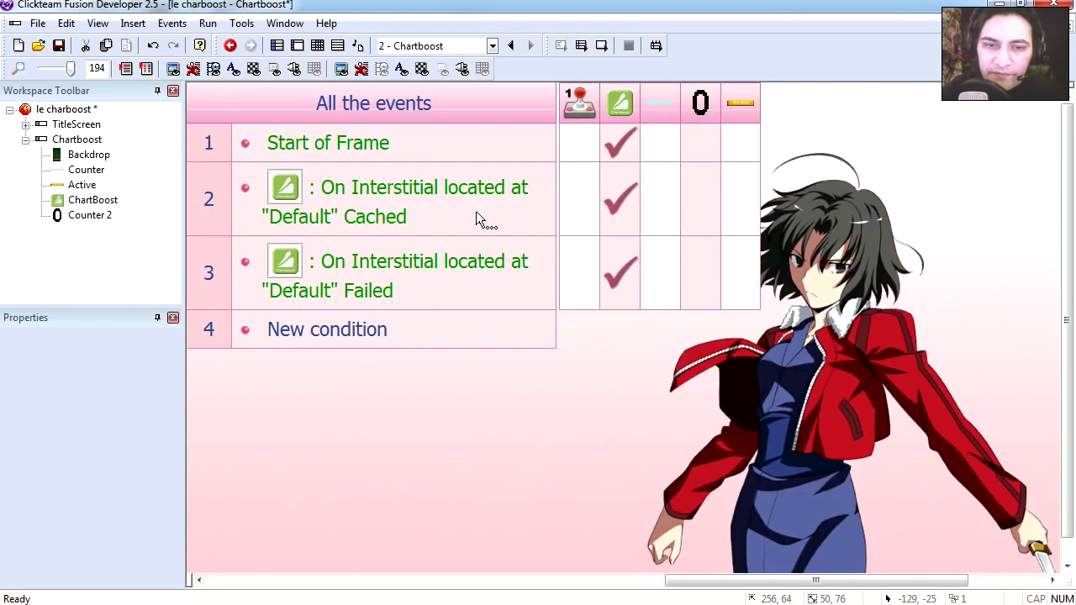
Step: Make the cached event require Counter = 0 and set the counter to 1
click(395, 202)
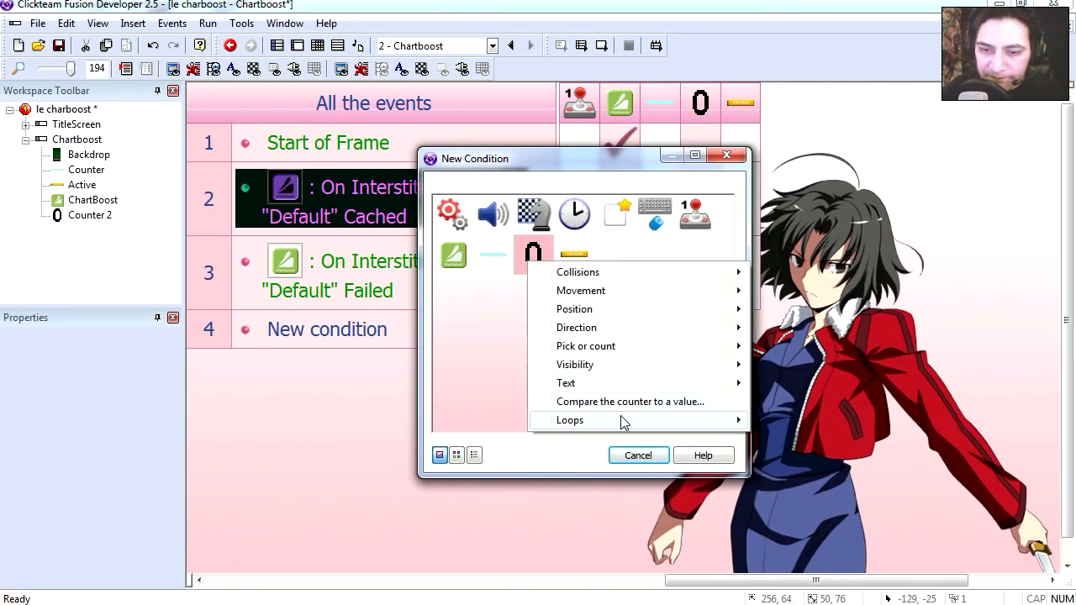
click(629, 400)
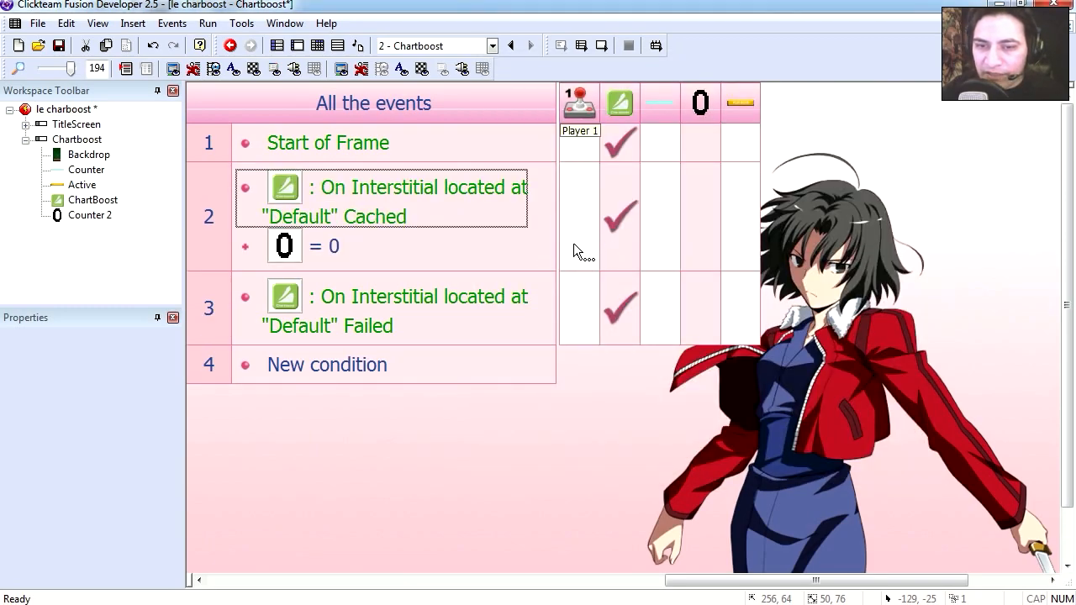
mouse_move(619, 227)
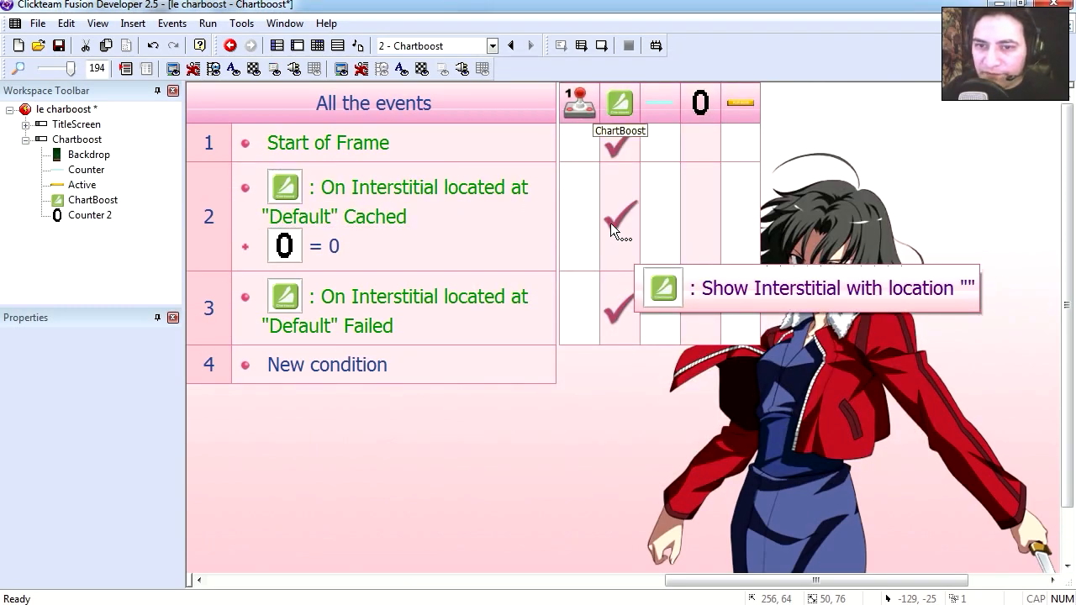
mouse_move(636, 233)
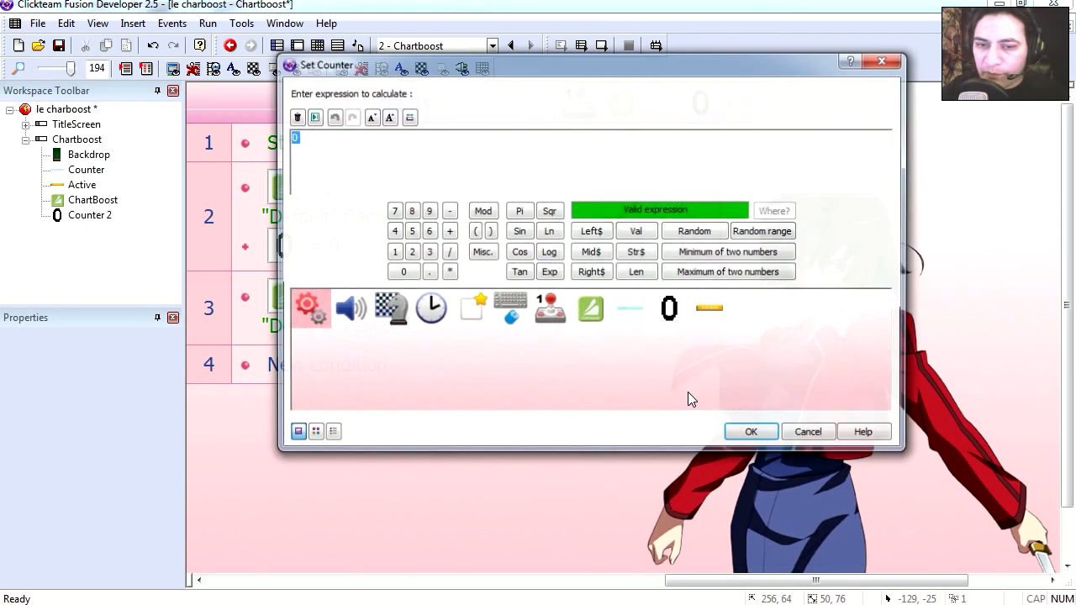
click(750, 431)
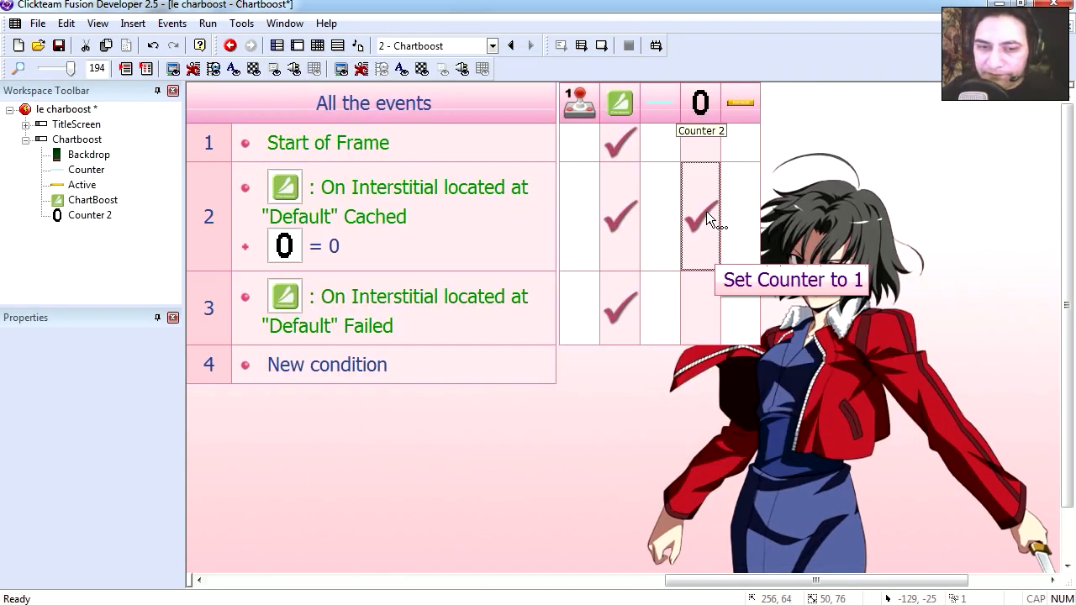
Step: Add an On Interstitial "Default" Closed event that clears preload data
double_click(326, 364)
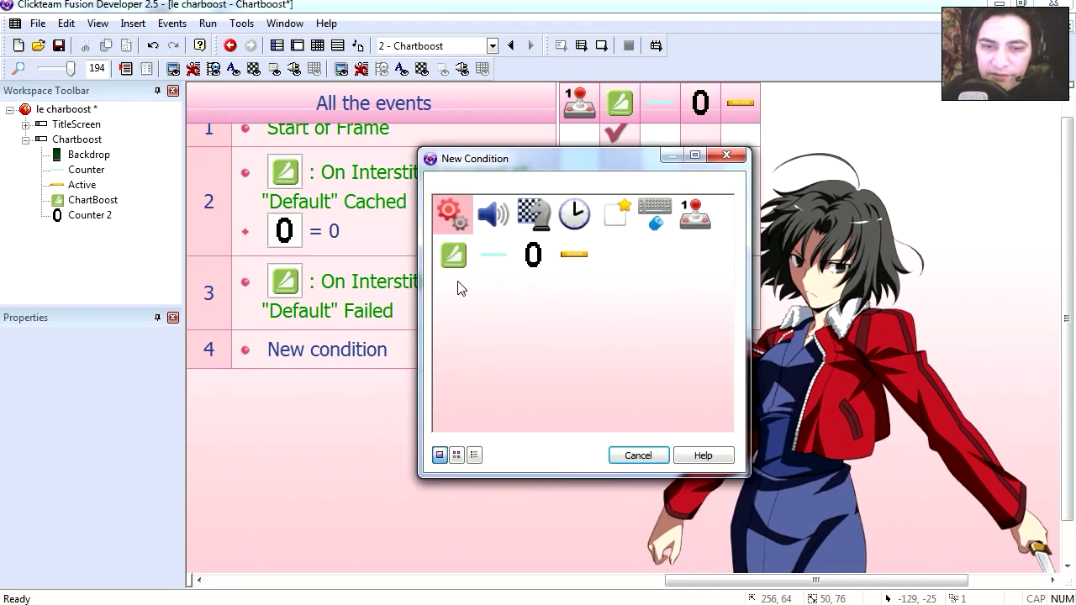
click(453, 256)
text("Def")
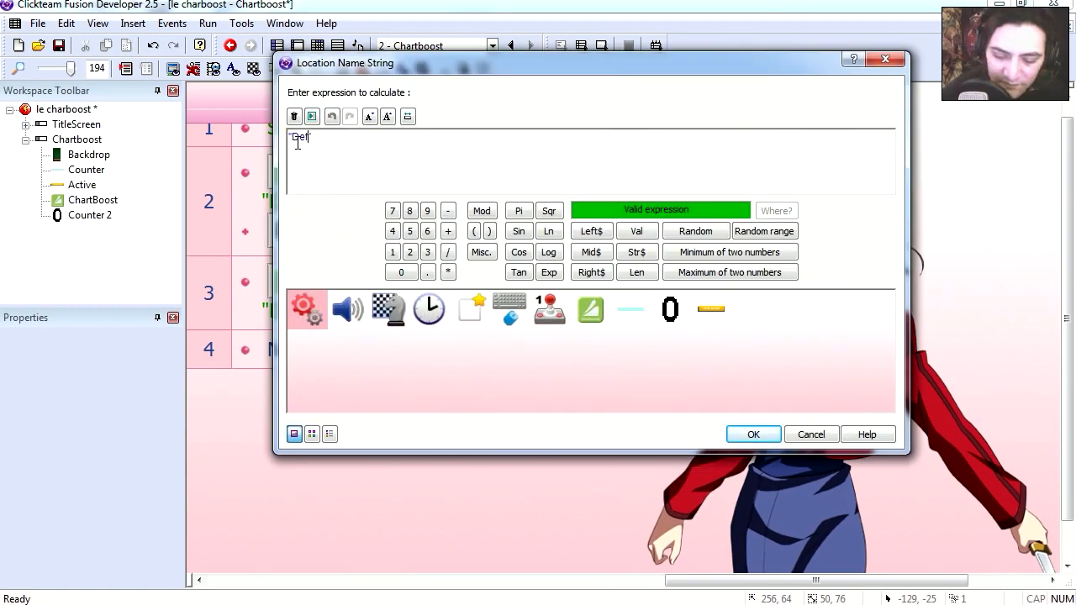
click(754, 434)
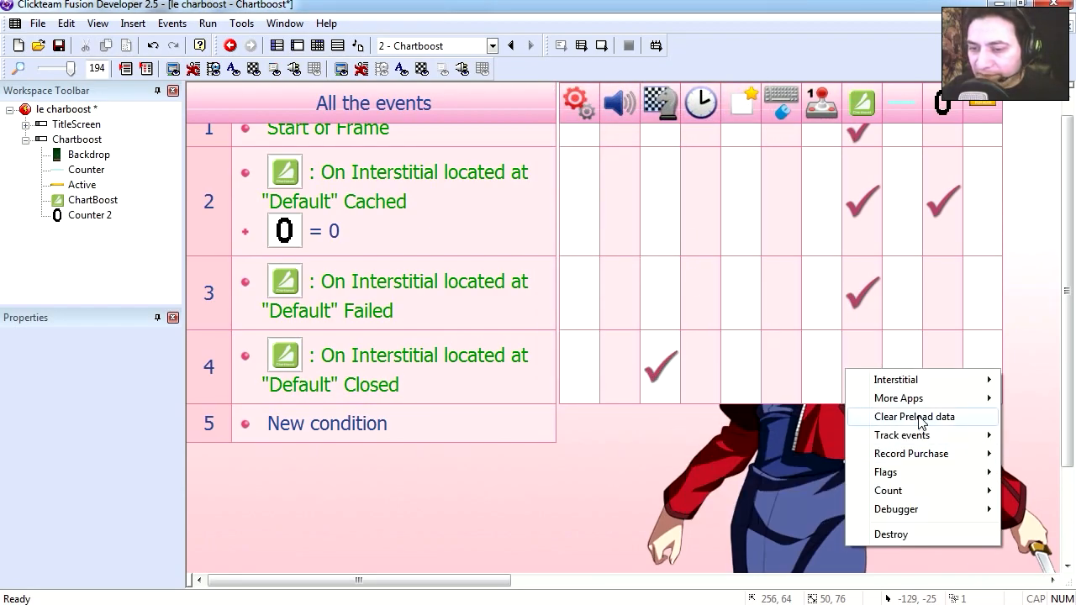
mouse_move(925, 424)
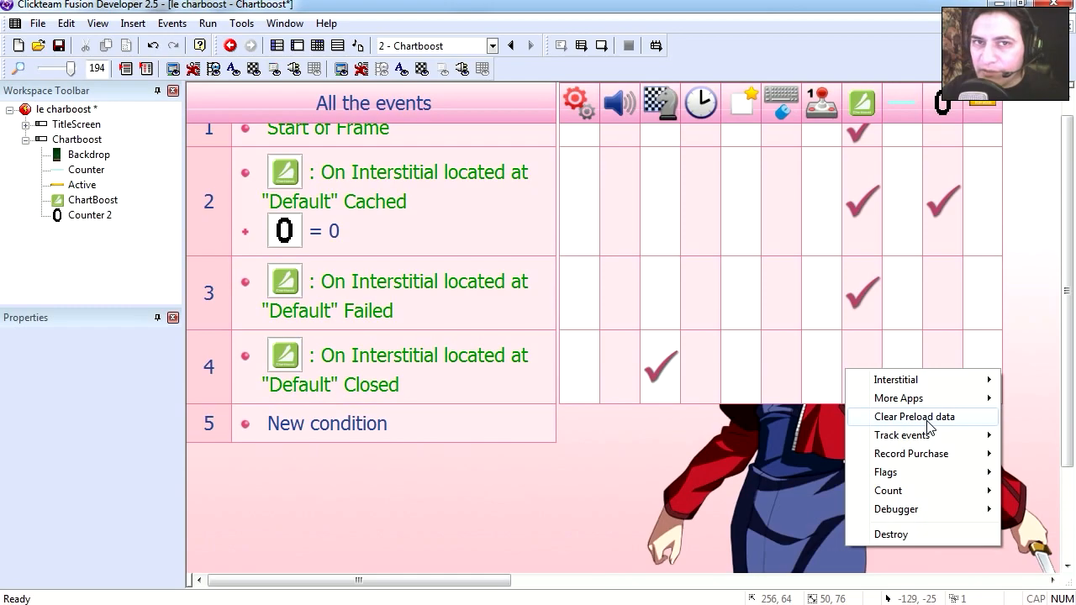
click(915, 417)
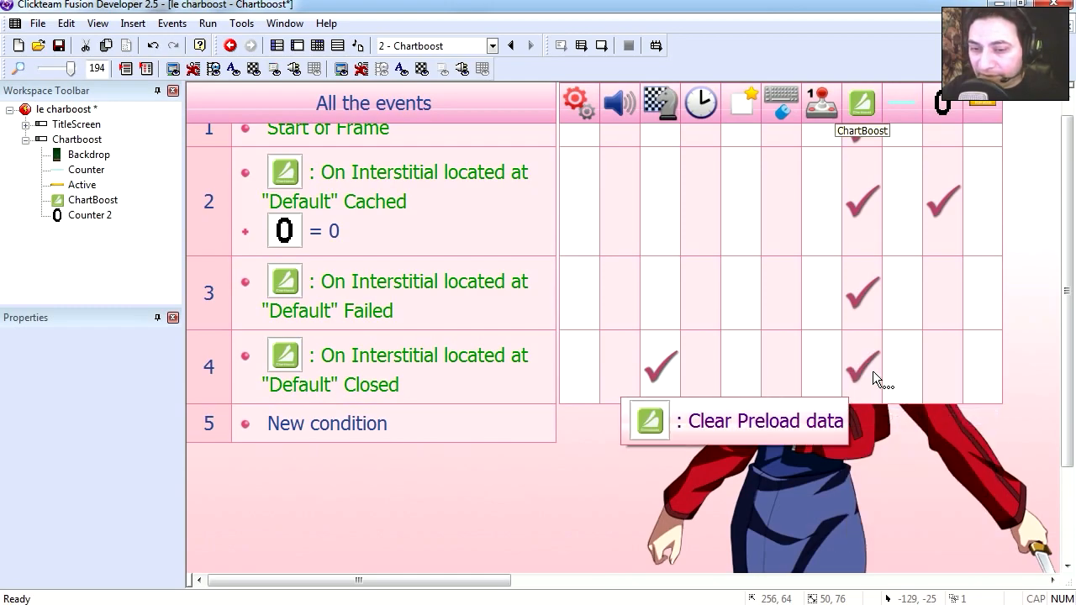
mouse_move(626, 209)
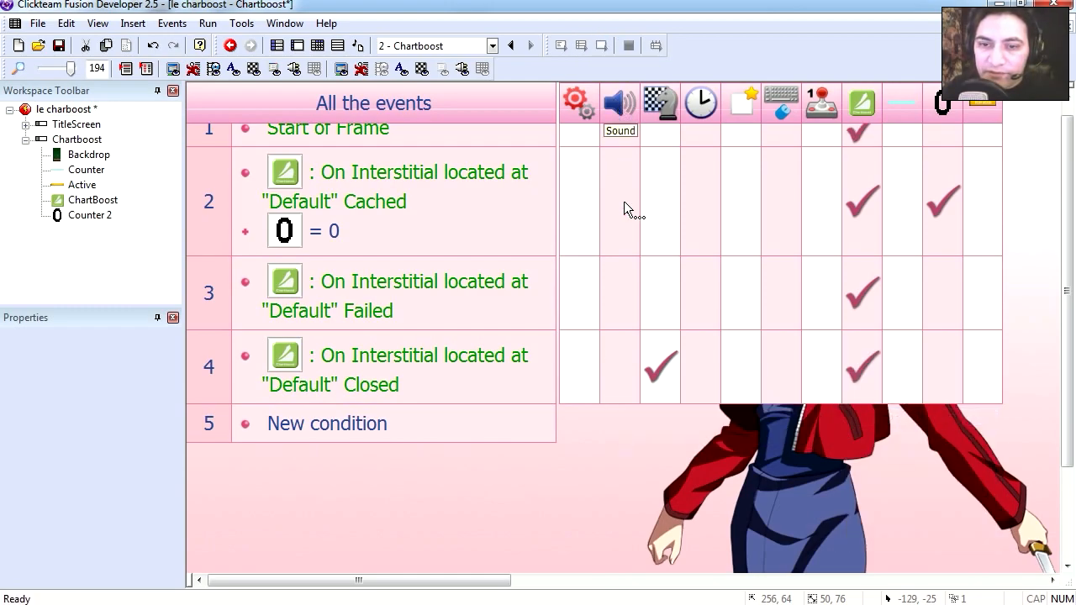
Step: Switch to the frame editor to view the Chartboost layout
click(208, 23)
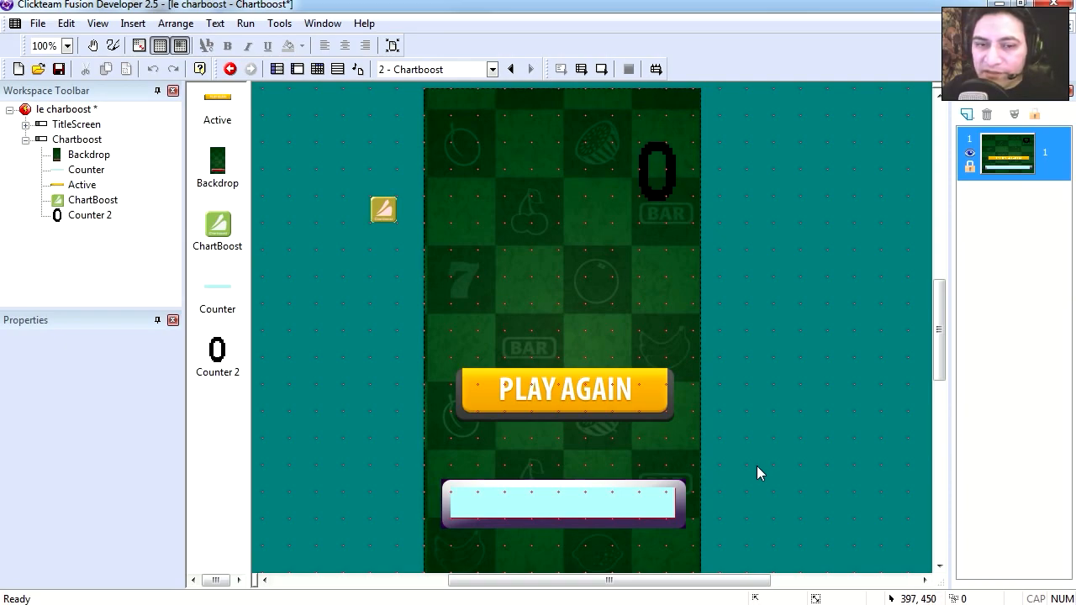
mouse_move(626, 481)
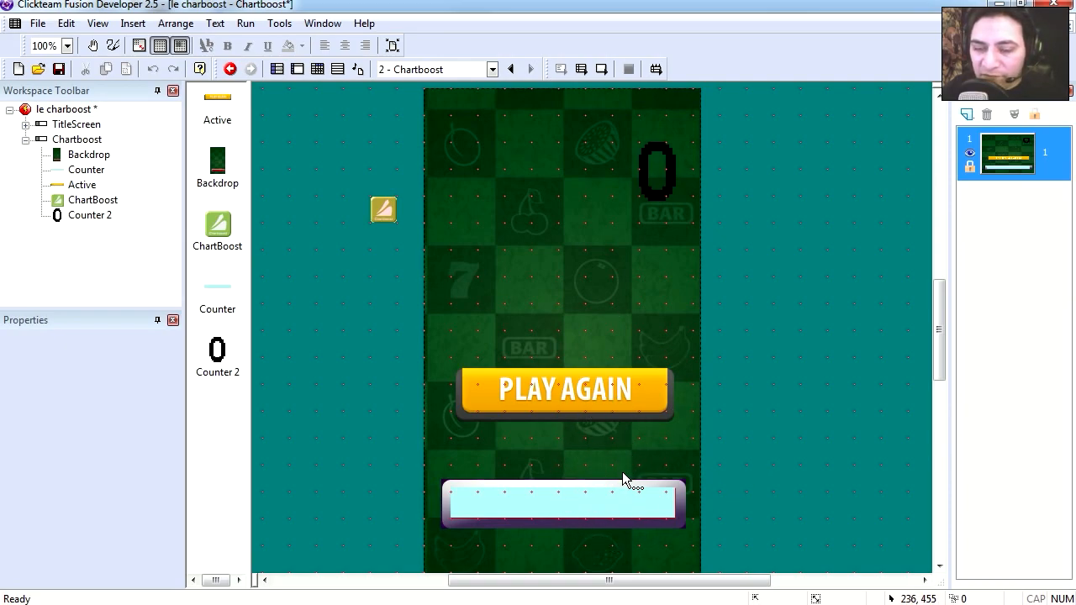
mouse_move(597, 511)
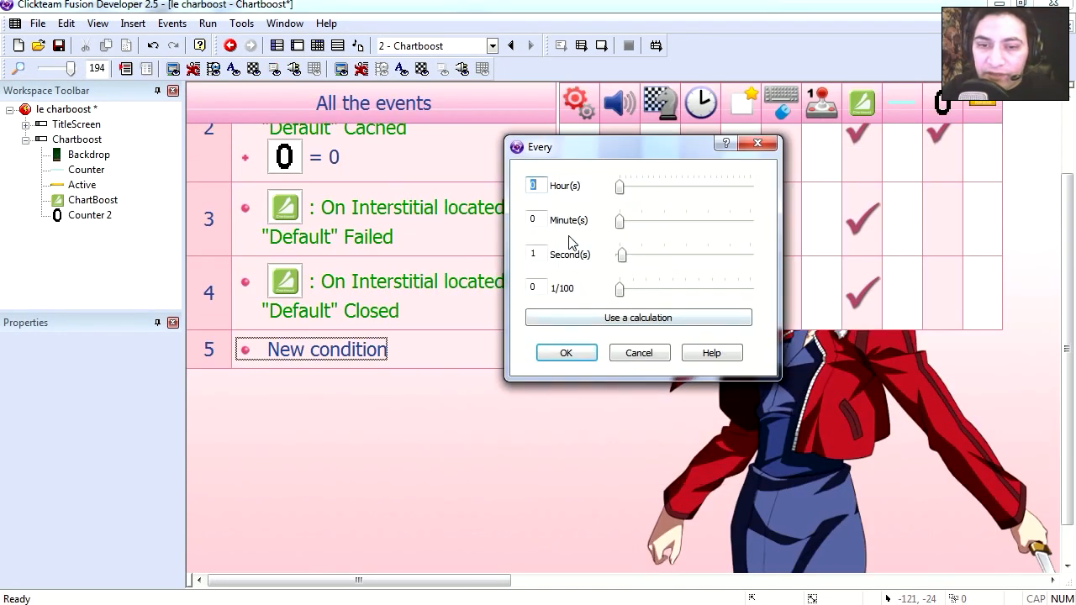
Step: Create an Every 26 hundredths timer event that changes the Counter, then start another event
drag(619, 288, 654, 288)
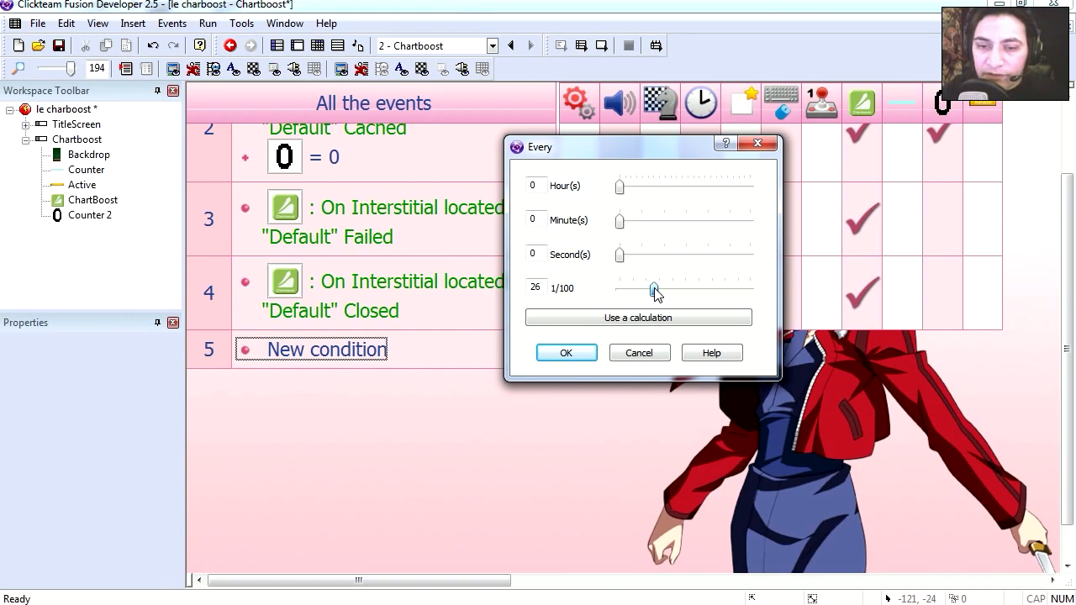
click(565, 353)
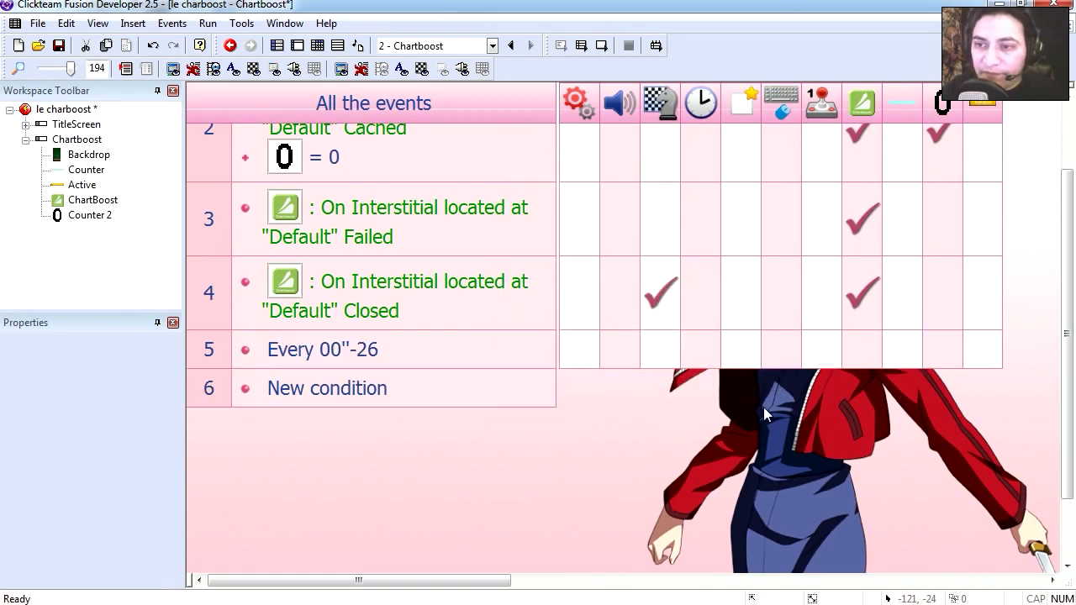
right_click(902, 361)
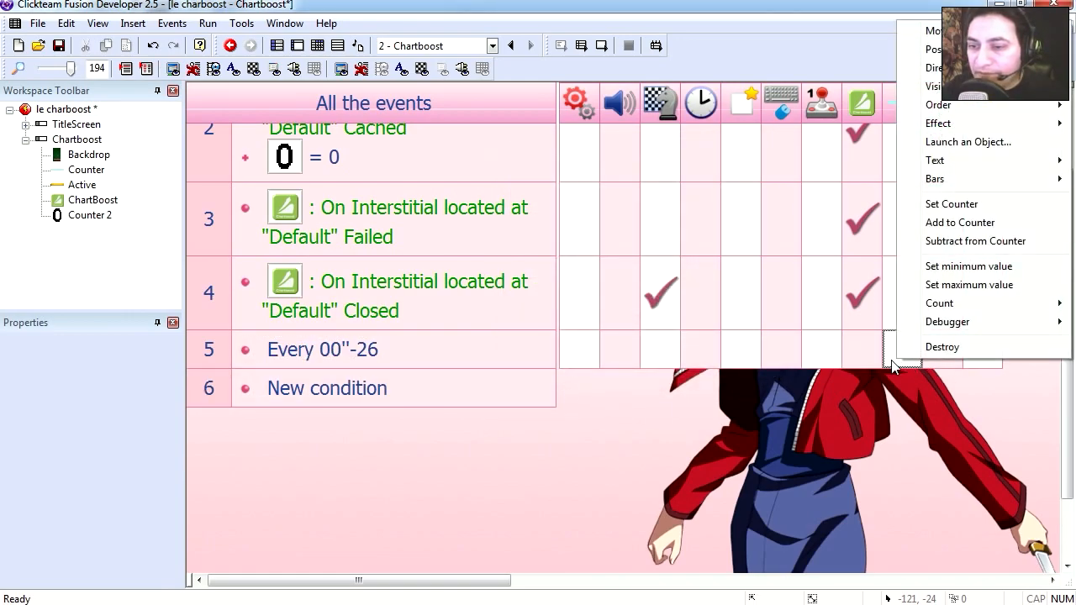
click(960, 222)
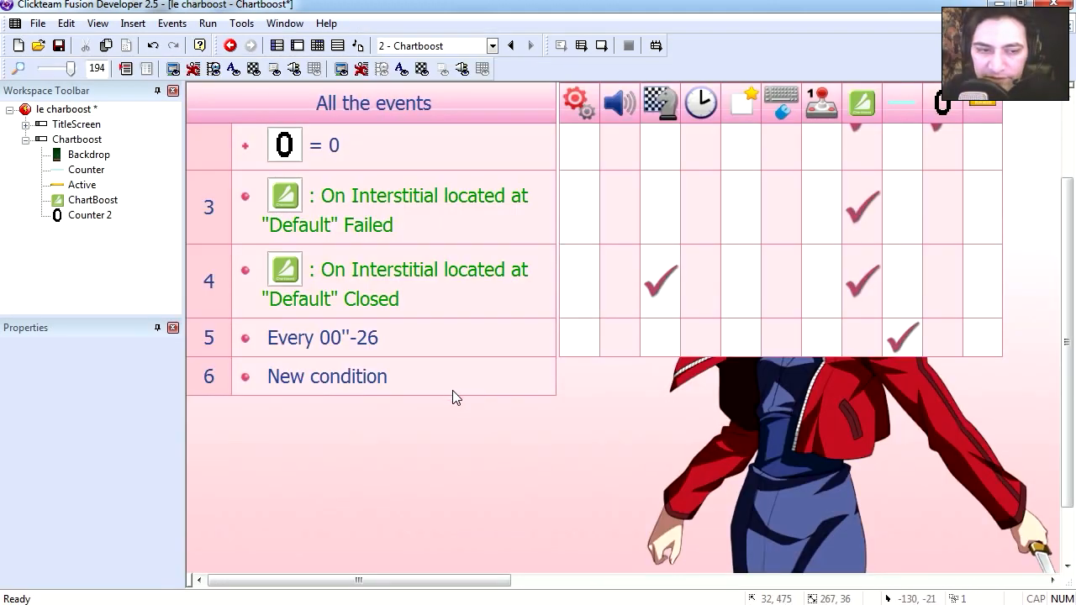
double_click(326, 376)
text(25)
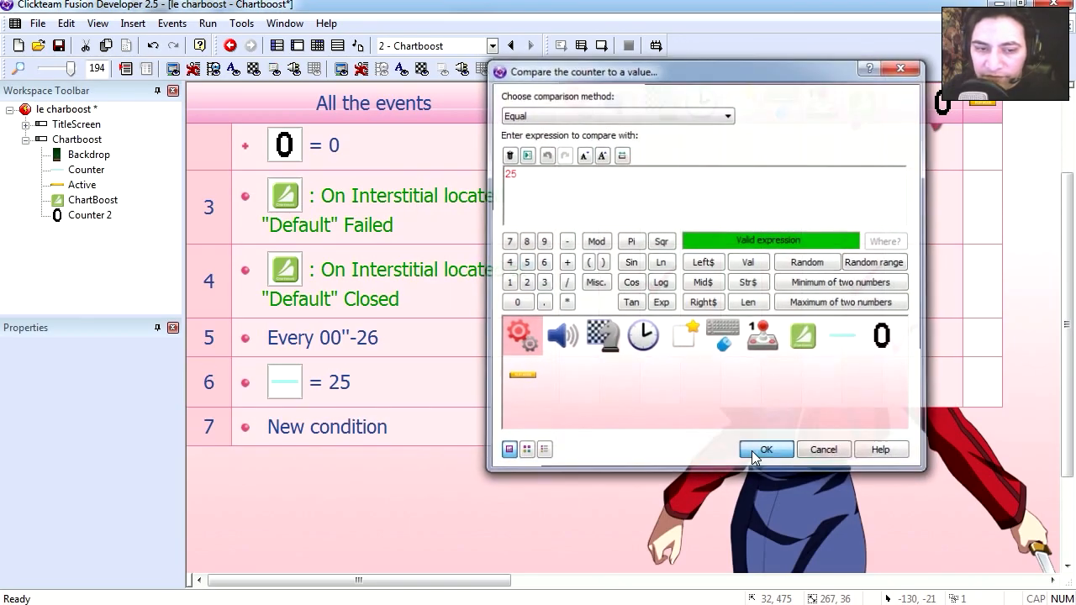
Step: Make event 6 require Counter = 25 plus a left click on the Active object, with a Storyboard Controls action
click(766, 449)
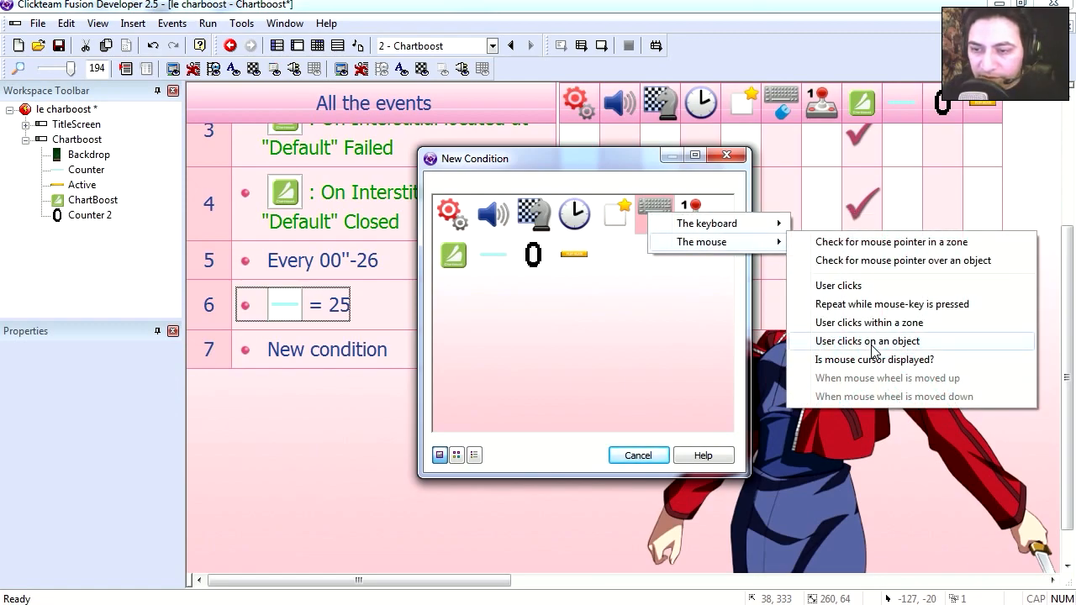
click(868, 339)
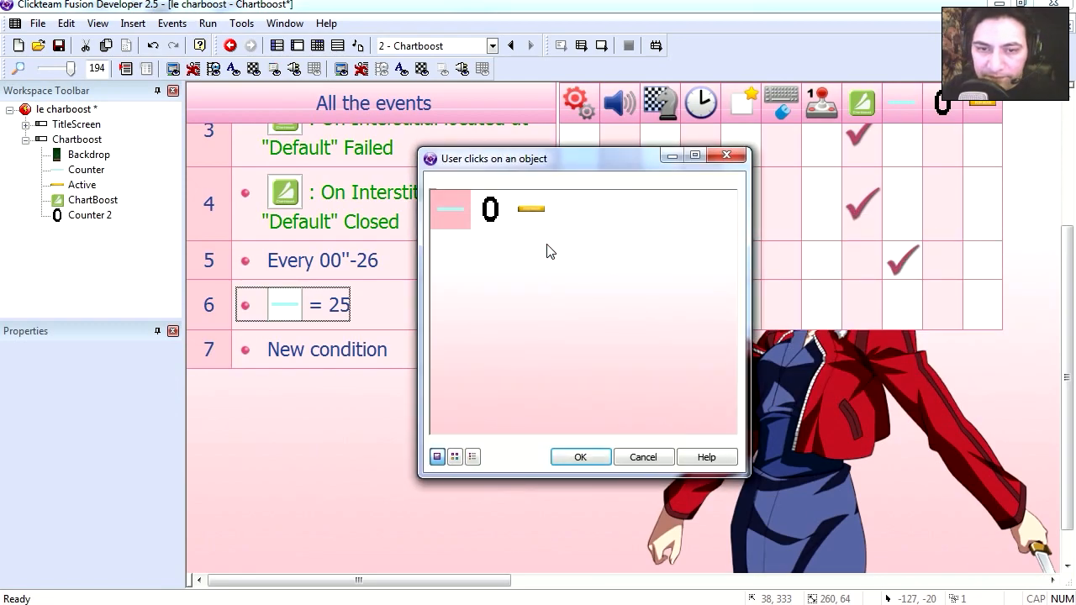
click(580, 457)
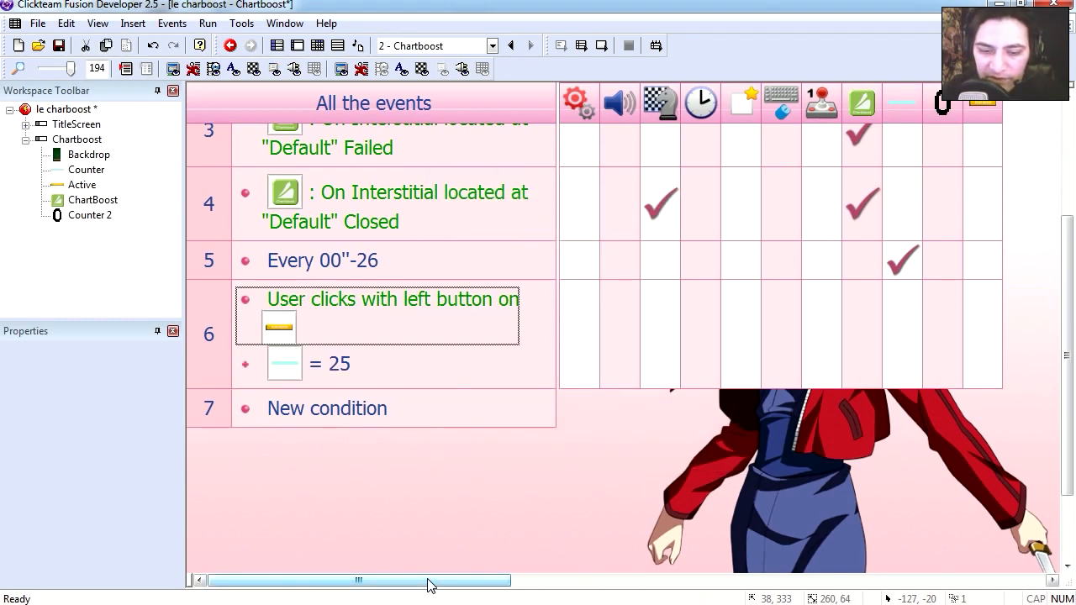
click(659, 333)
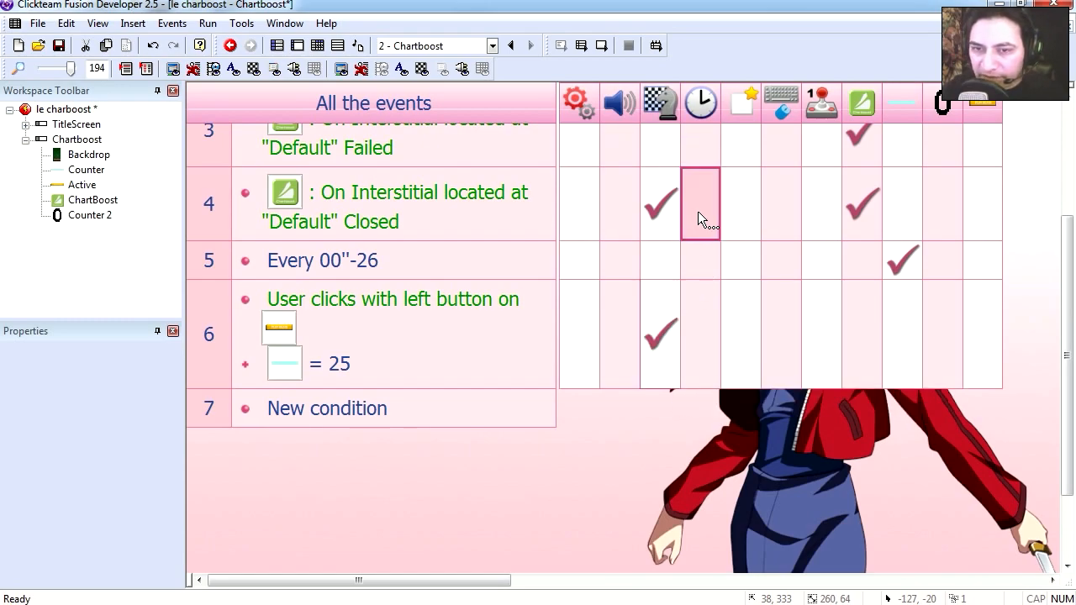
click(659, 202)
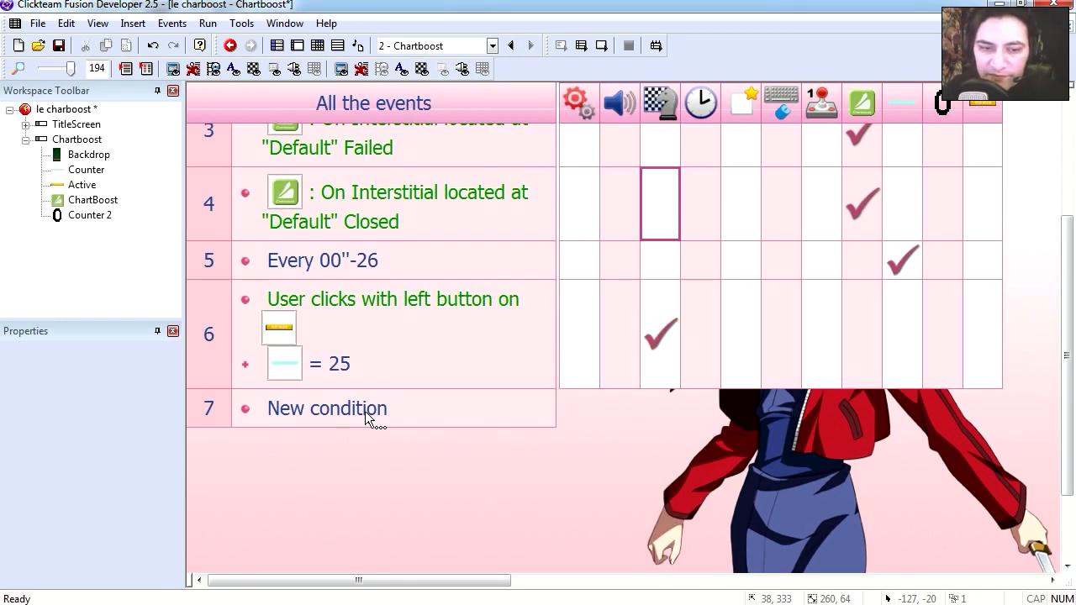
Step: Add event 7: when Counter = 25, make the Active object reappear
double_click(326, 409)
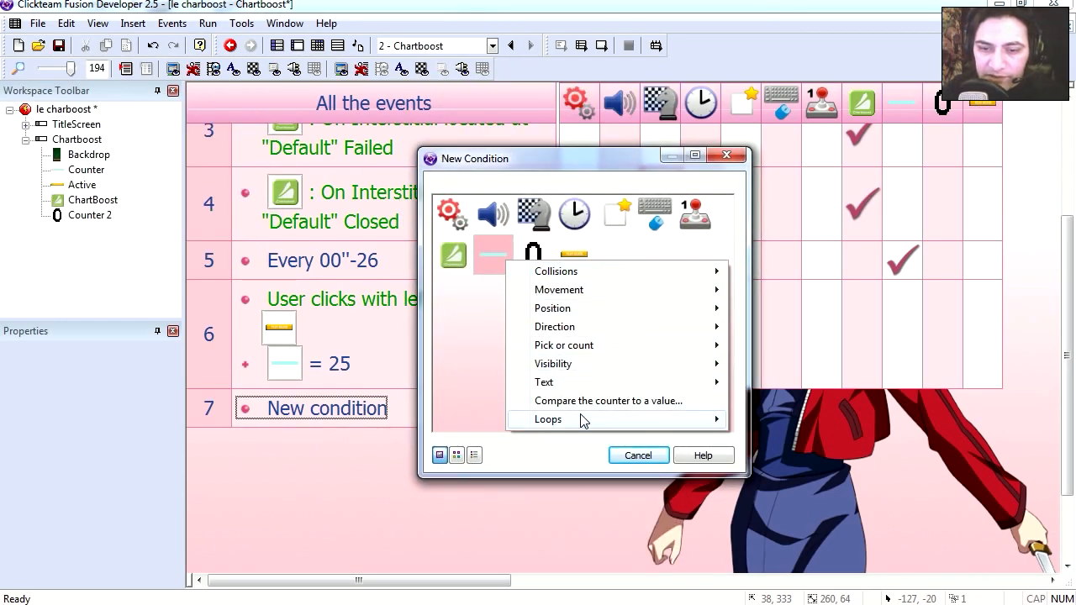
click(608, 401)
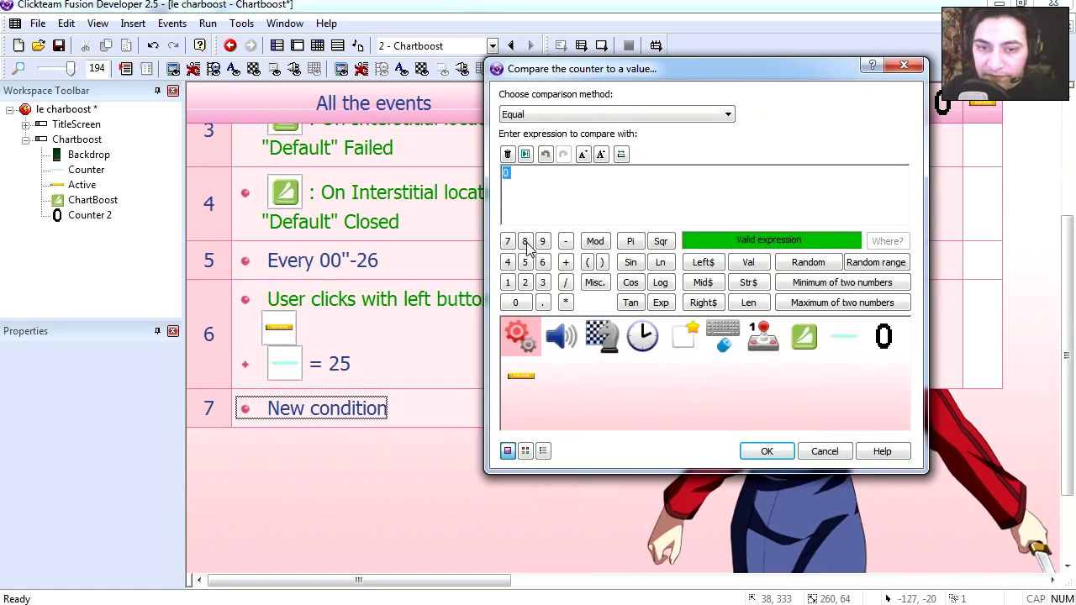
click(767, 450)
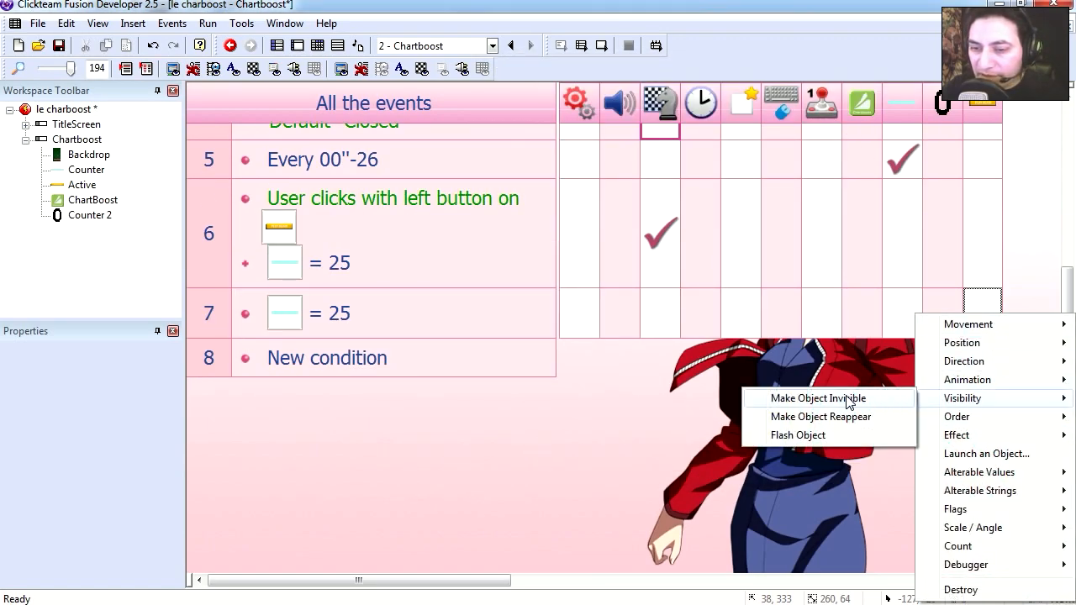
mouse_move(851, 417)
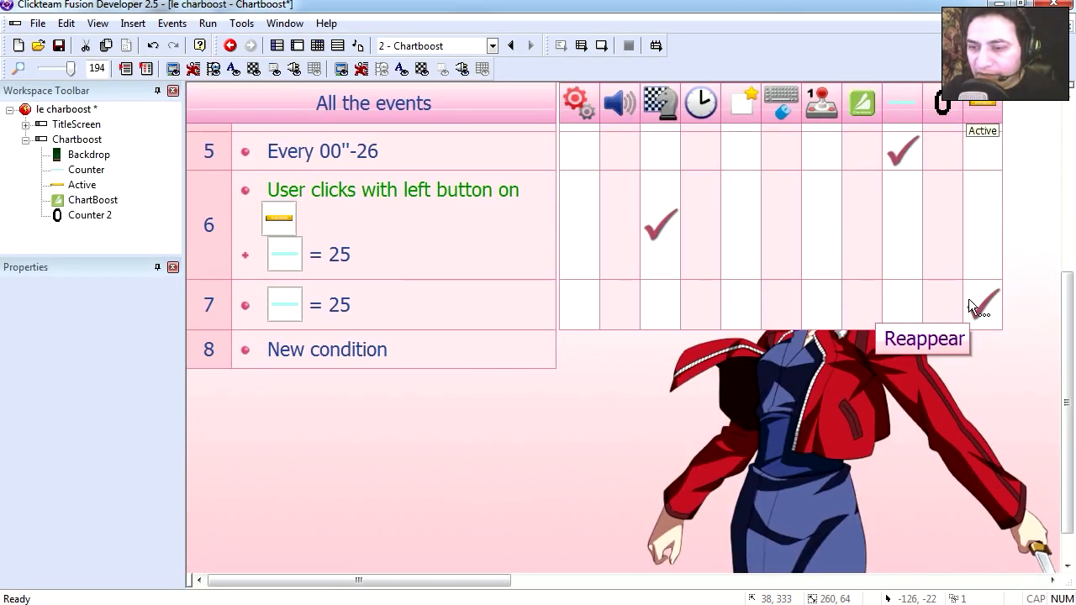
click(982, 304)
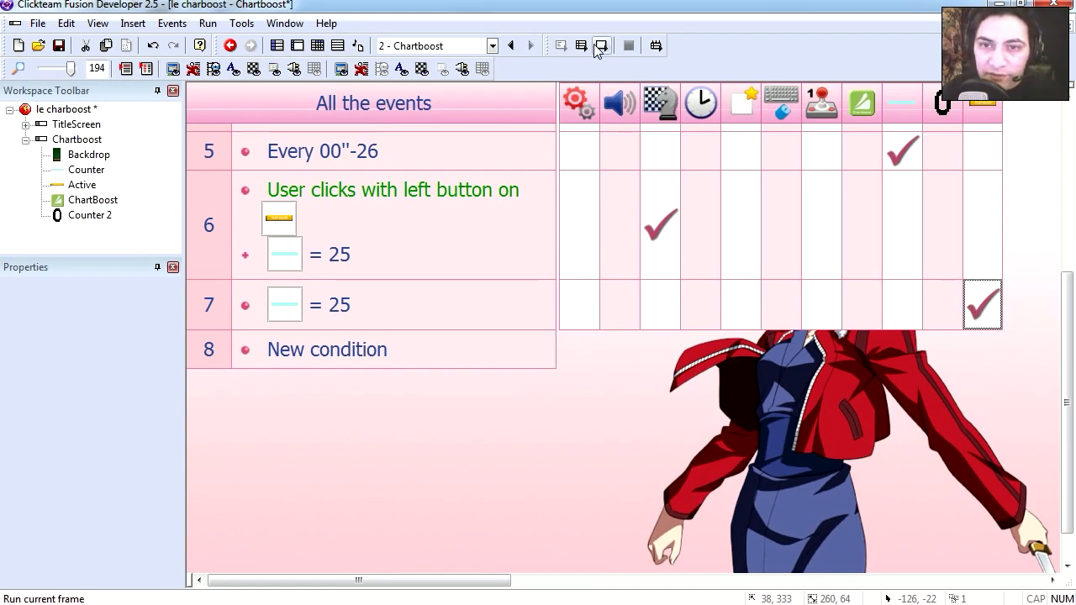
Step: Test-run the current frame, then show the storyboard overview of TitleScreen and Chartboost
click(602, 45)
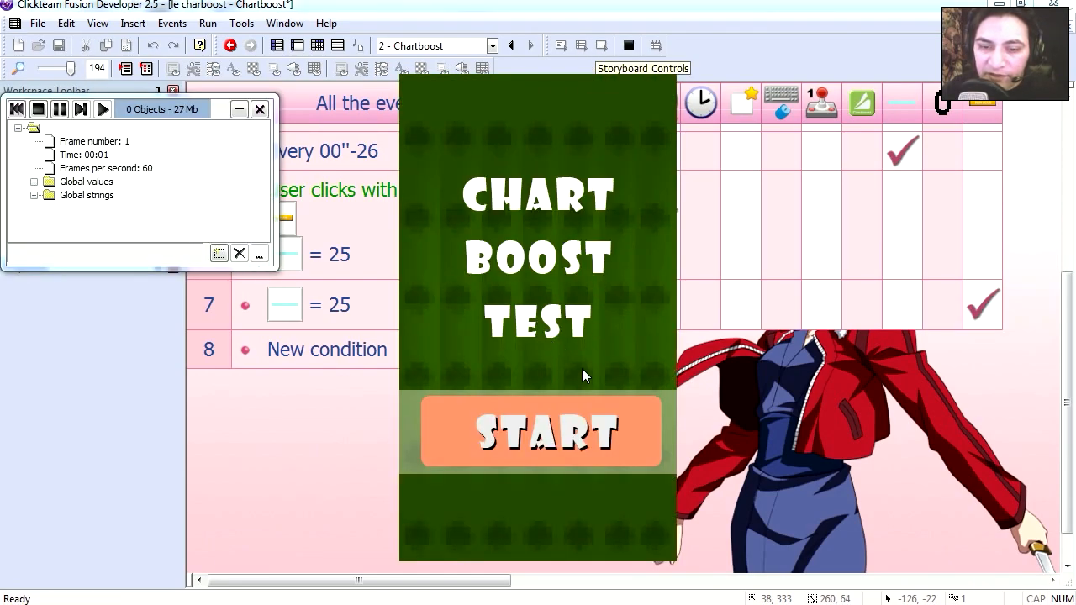
click(541, 431)
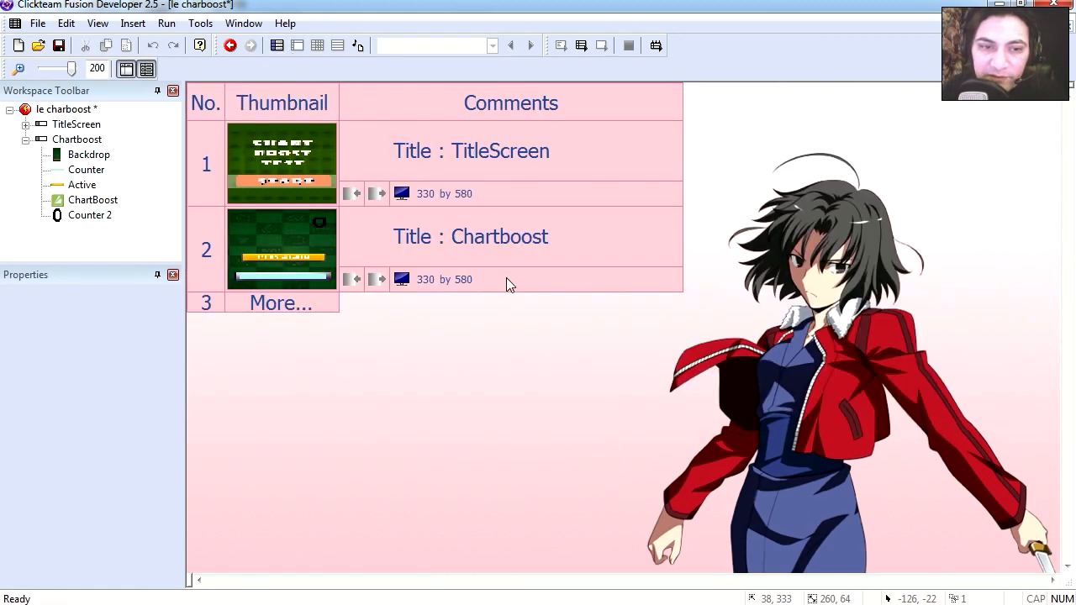
Step: Add a TitleScreen event whose condition is the timer equalling 11 hundredths of a second
double_click(283, 165)
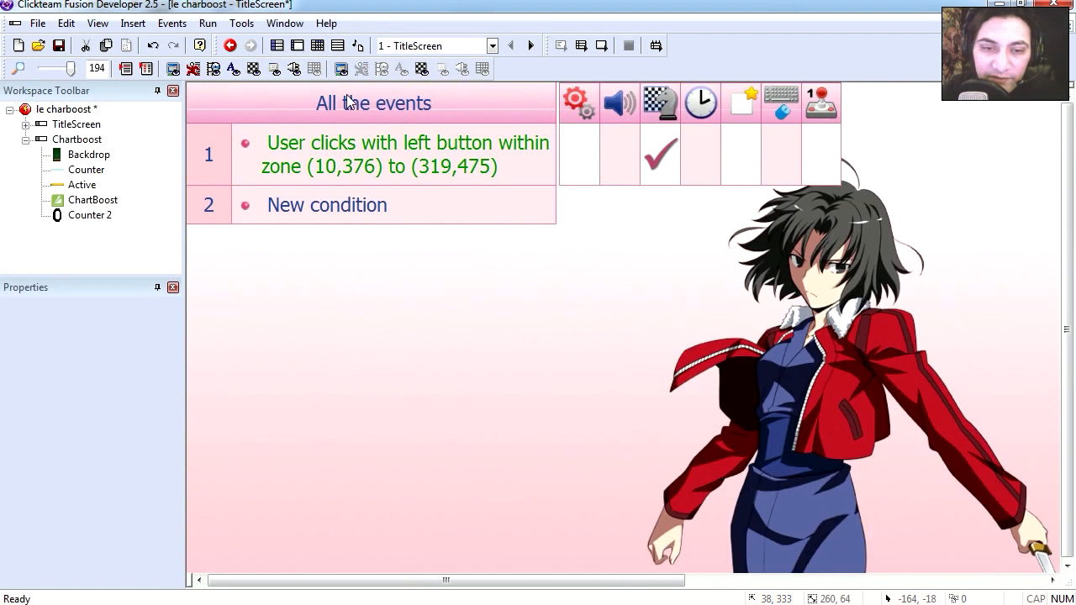
mouse_move(420, 181)
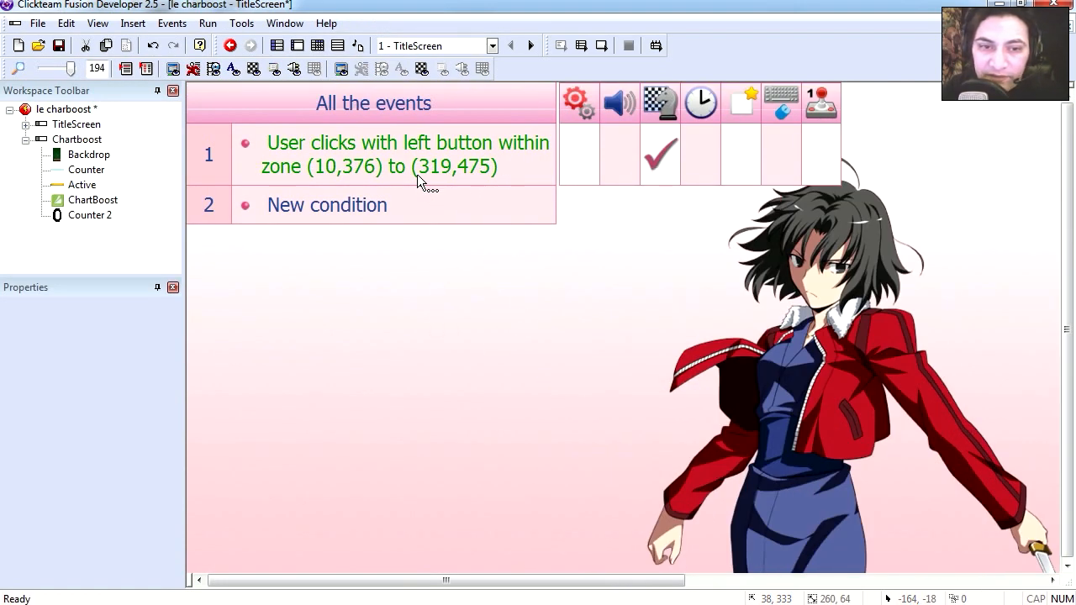
mouse_move(387, 187)
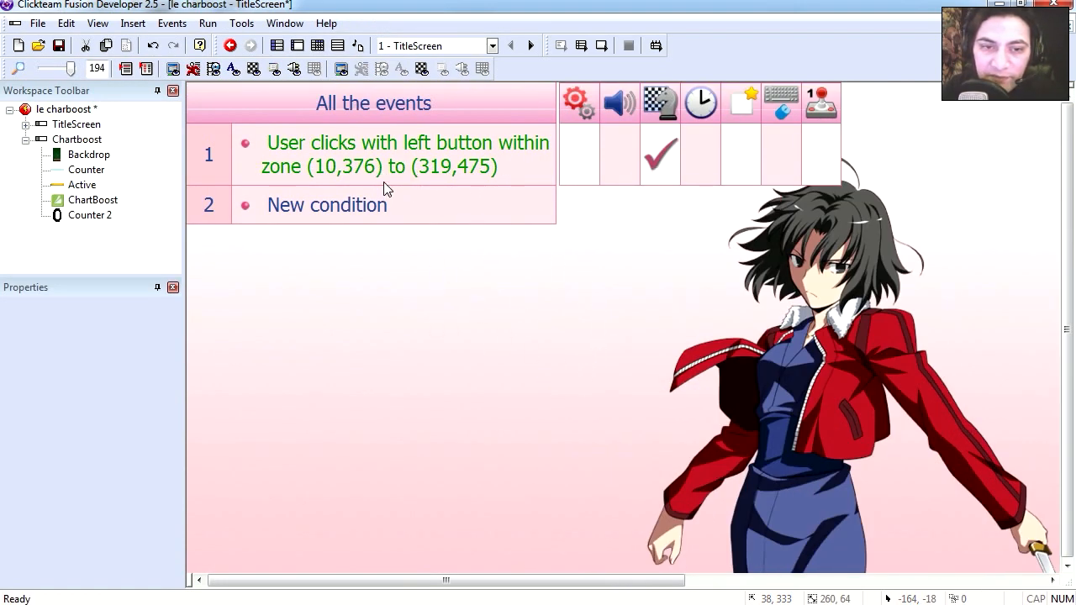
double_click(326, 206)
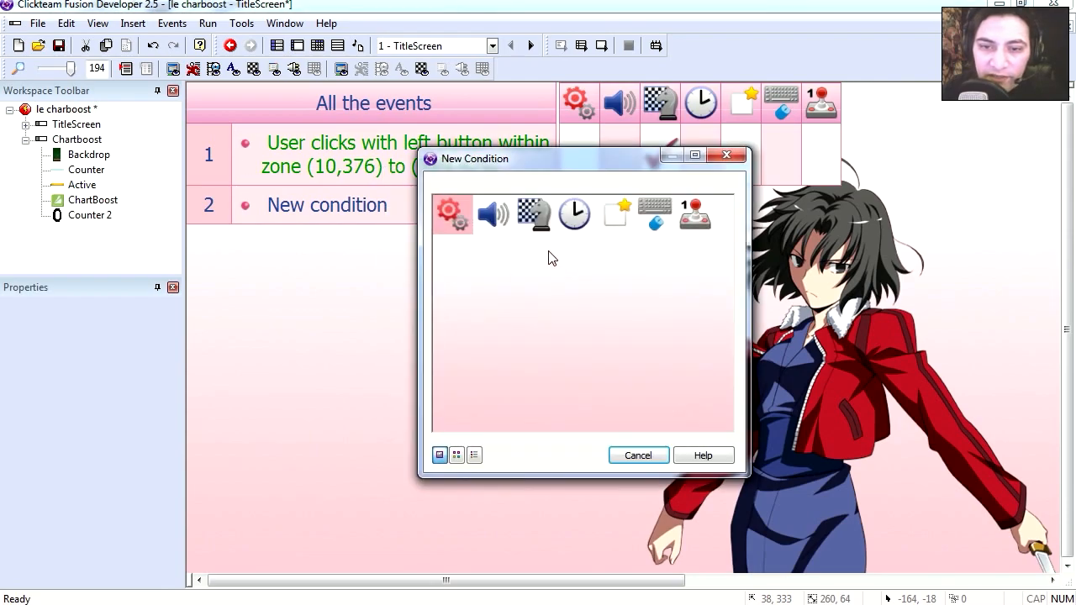
click(575, 212)
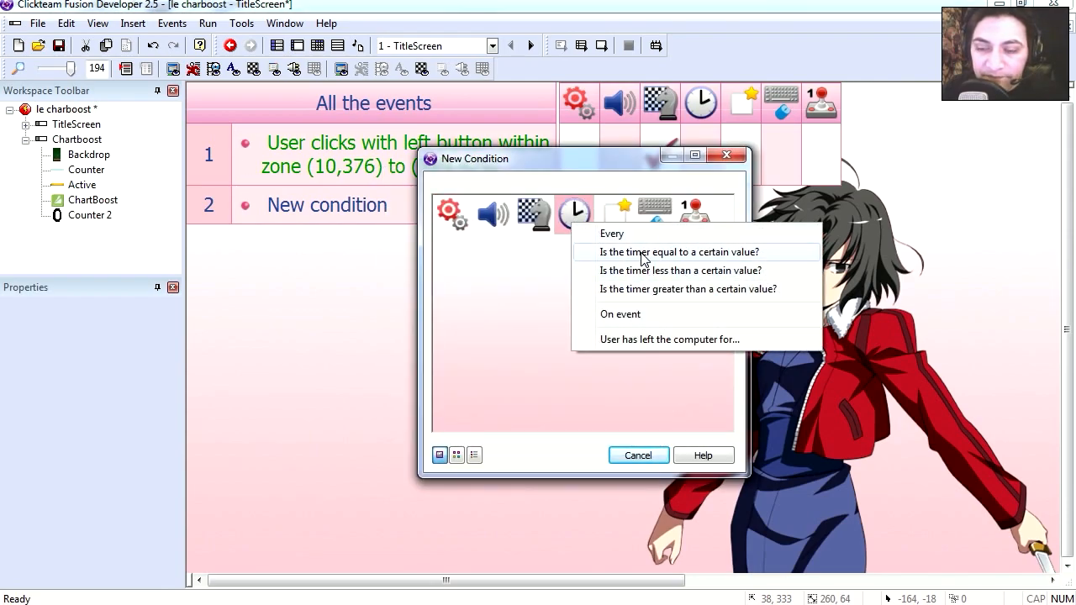
click(676, 253)
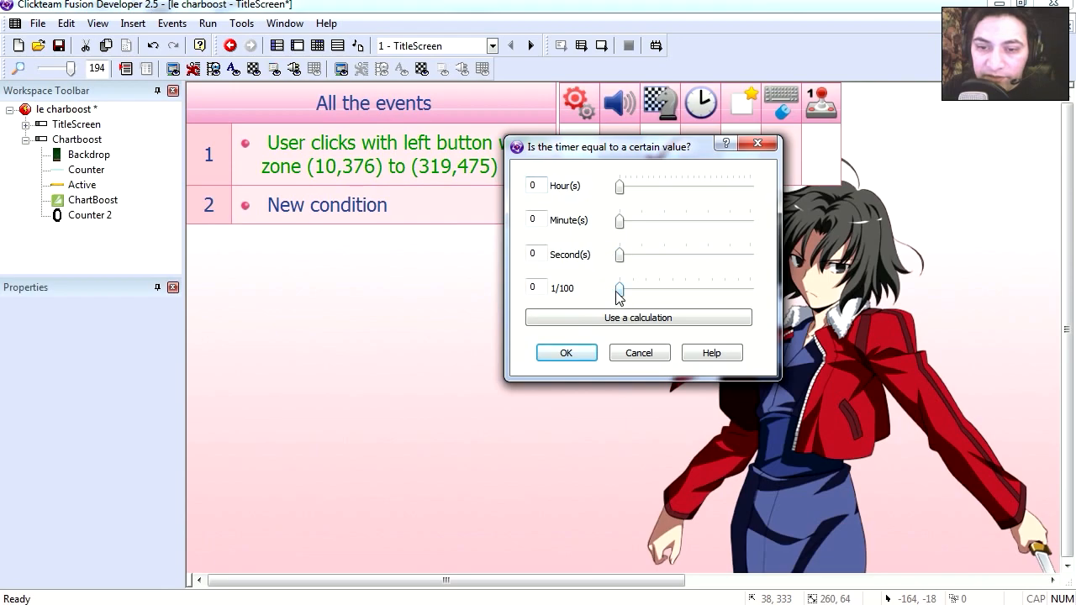
drag(619, 288, 646, 288)
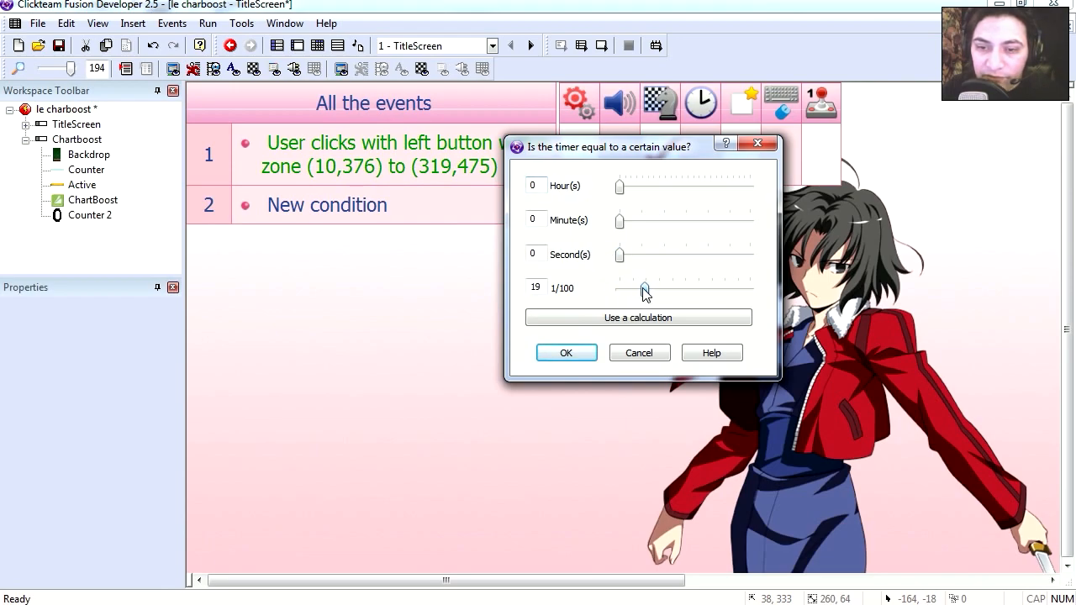
drag(644, 289, 632, 289)
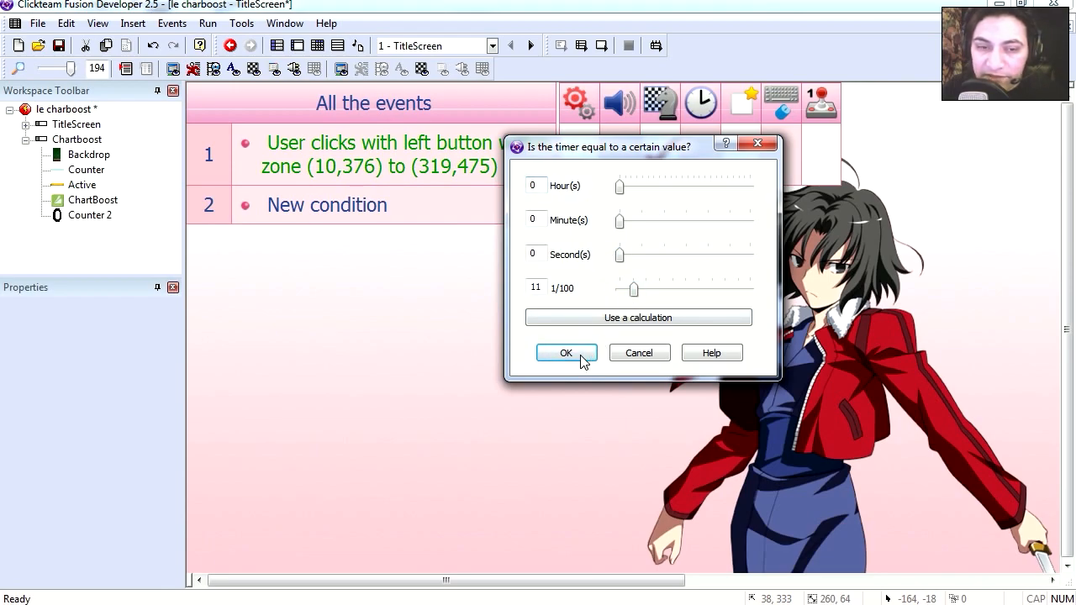
click(565, 353)
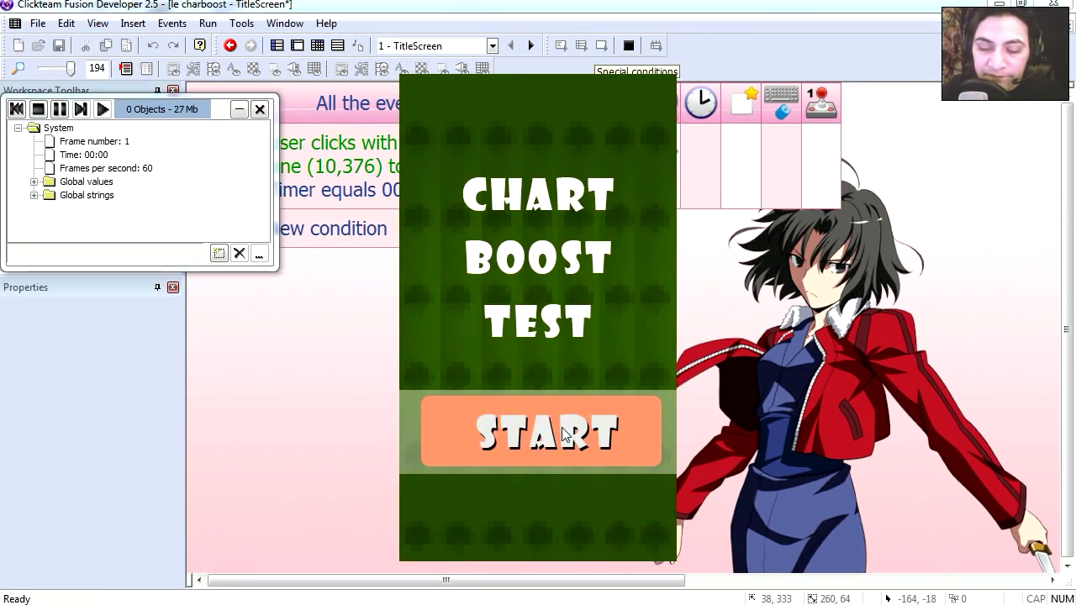
Step: Run the application and hit Start on the running title screen to test it
click(542, 430)
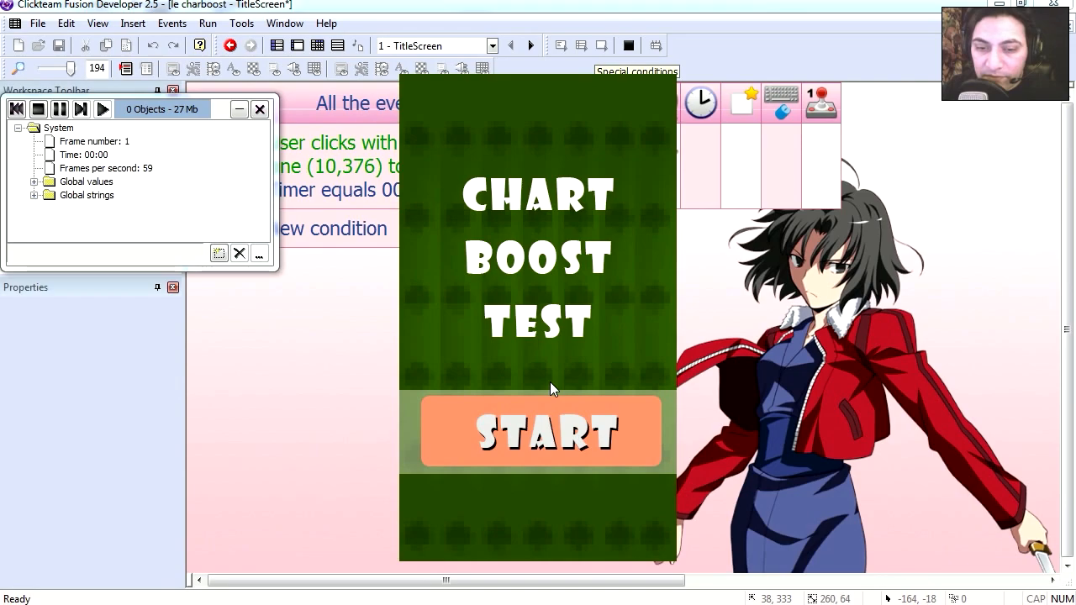
click(542, 430)
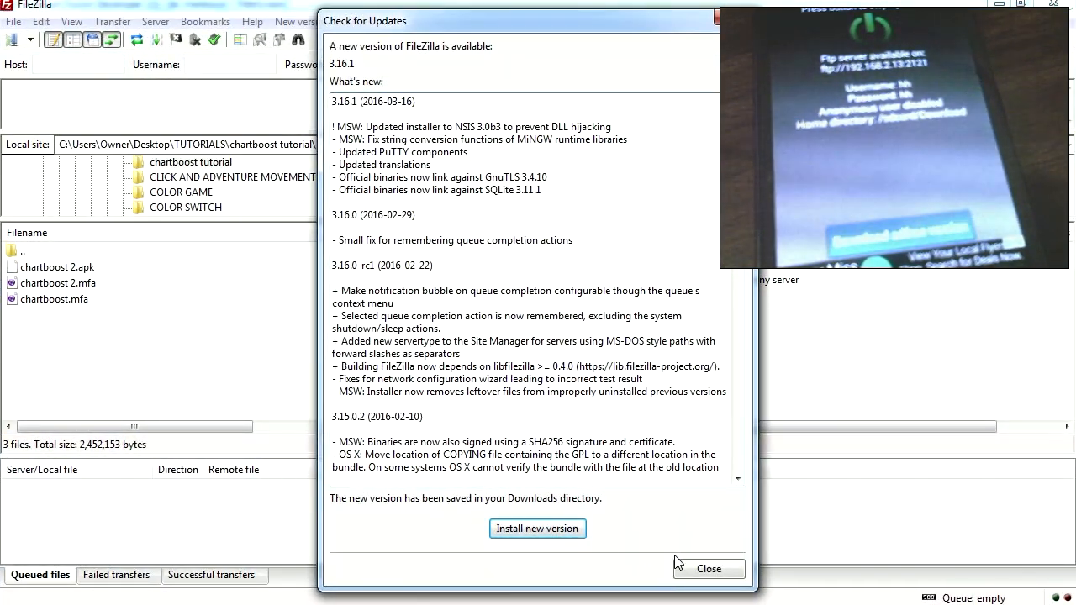
Step: Dismiss the update notice and connect to the phone's saved FTP site from Site Manager
click(709, 569)
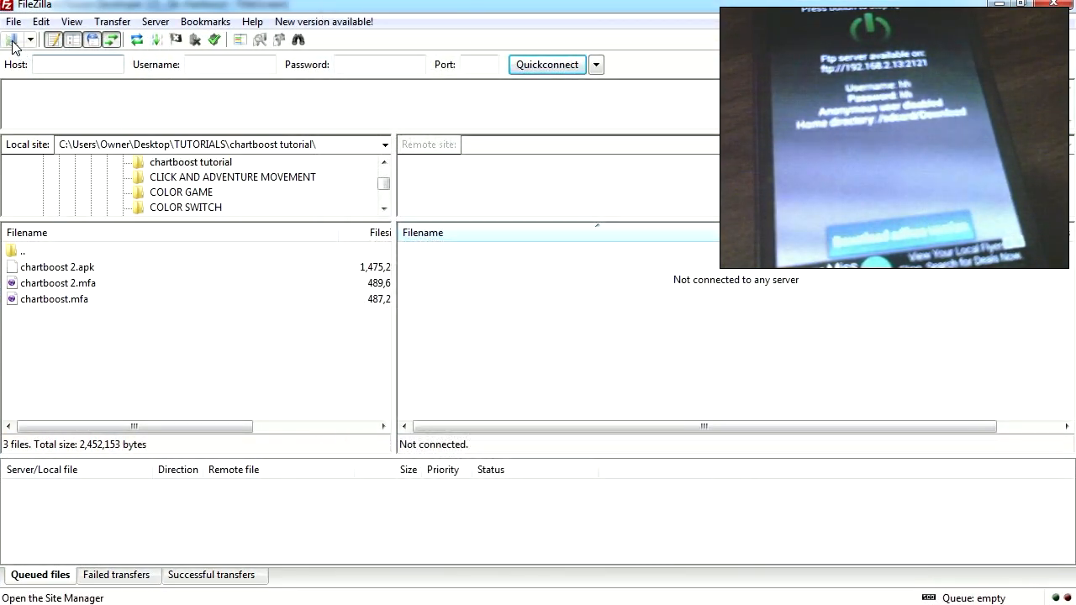
click(13, 41)
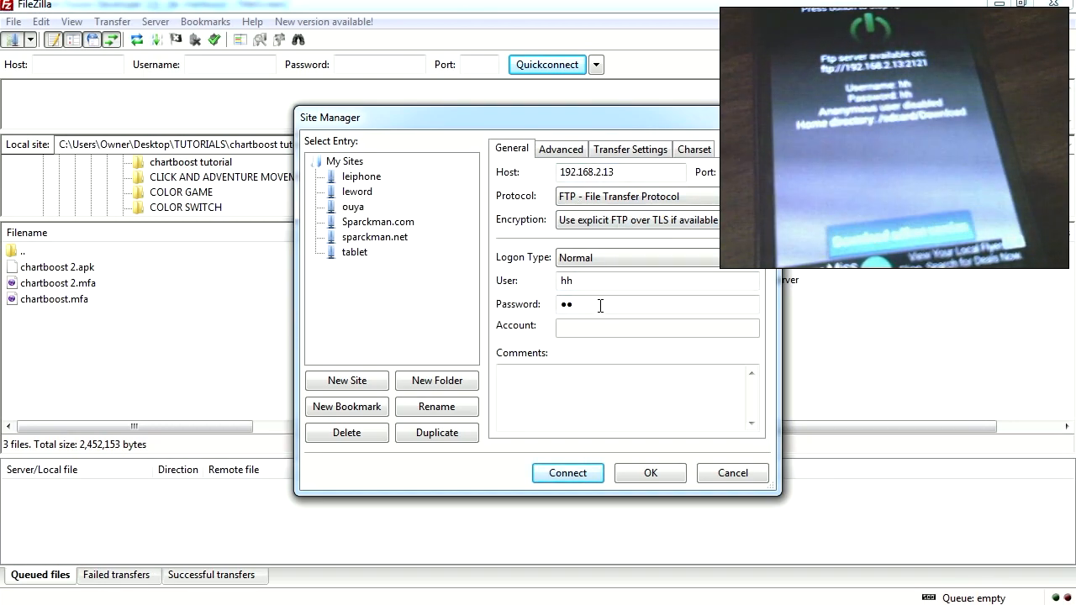
click(568, 473)
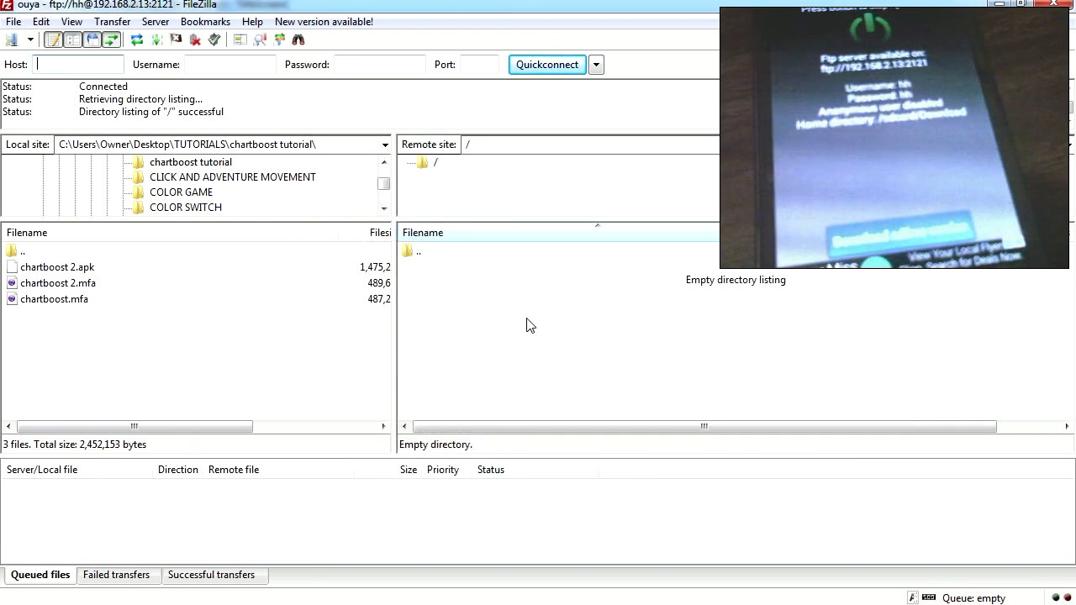
mouse_move(518, 339)
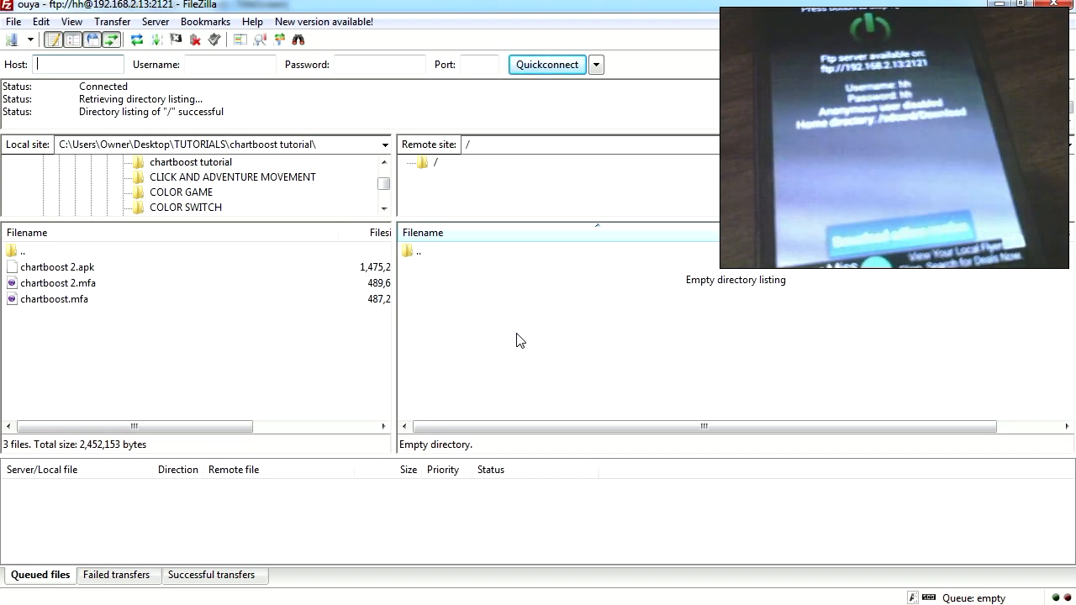
Step: Upload chartboost 2.apk from the local list to the phone's root folder
right_click(57, 266)
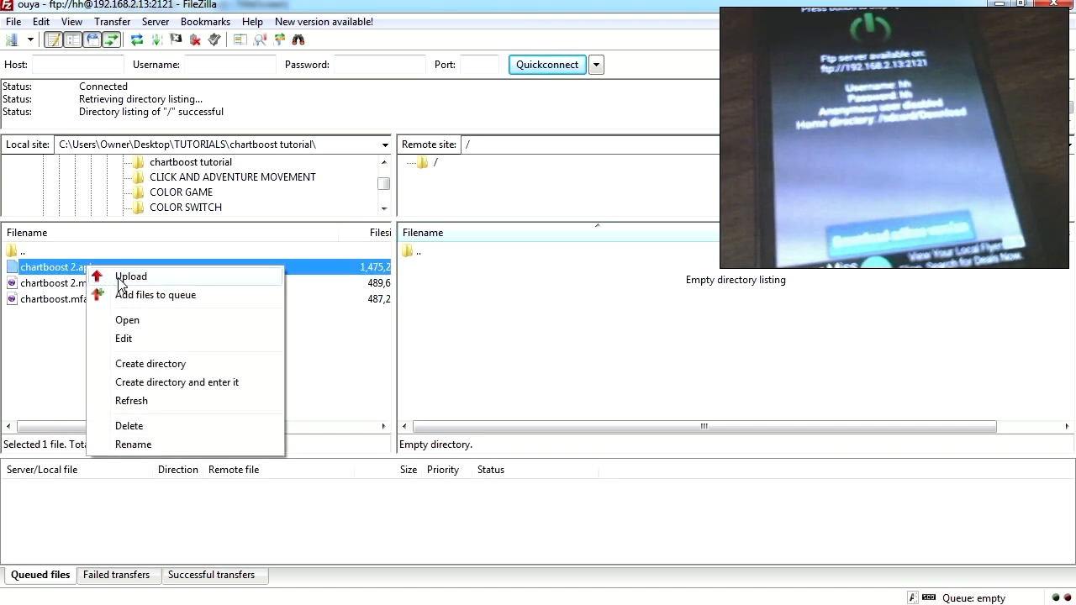
click(131, 275)
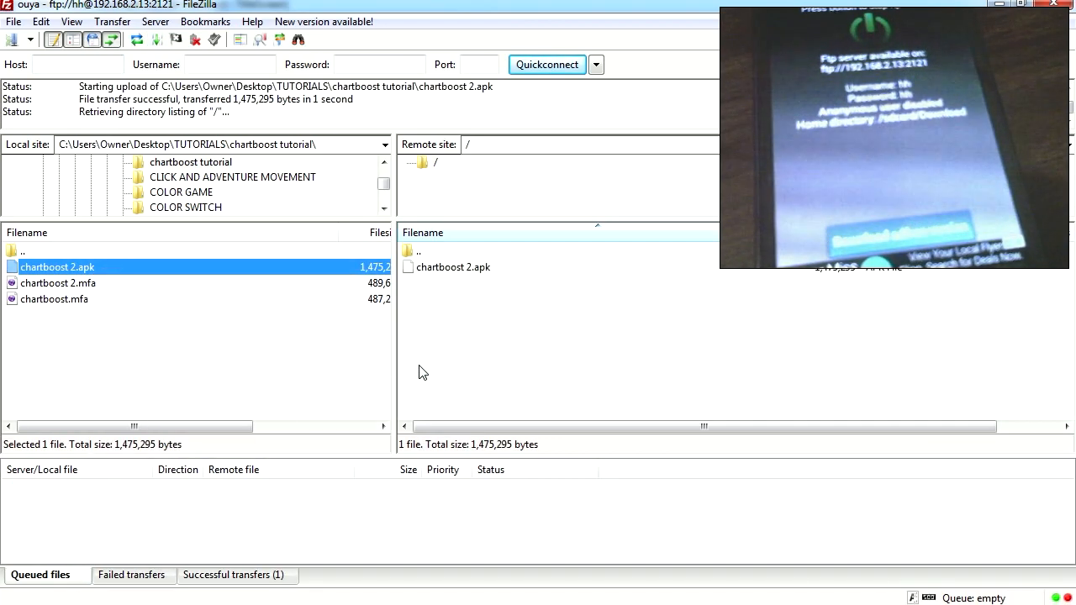